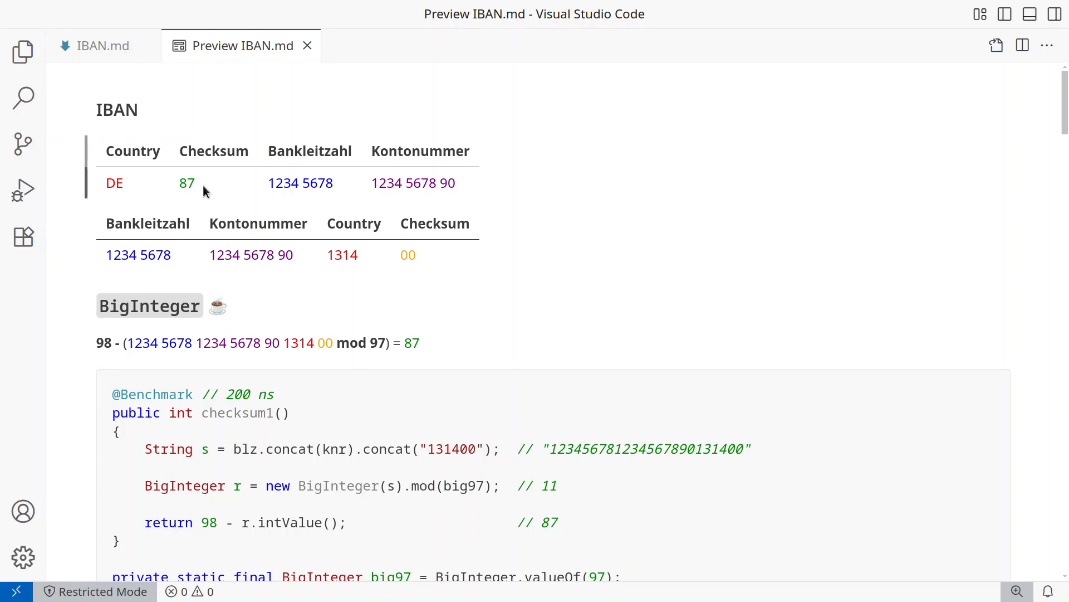
{"action": "mouse_move", "coordinate": [255, 194]}
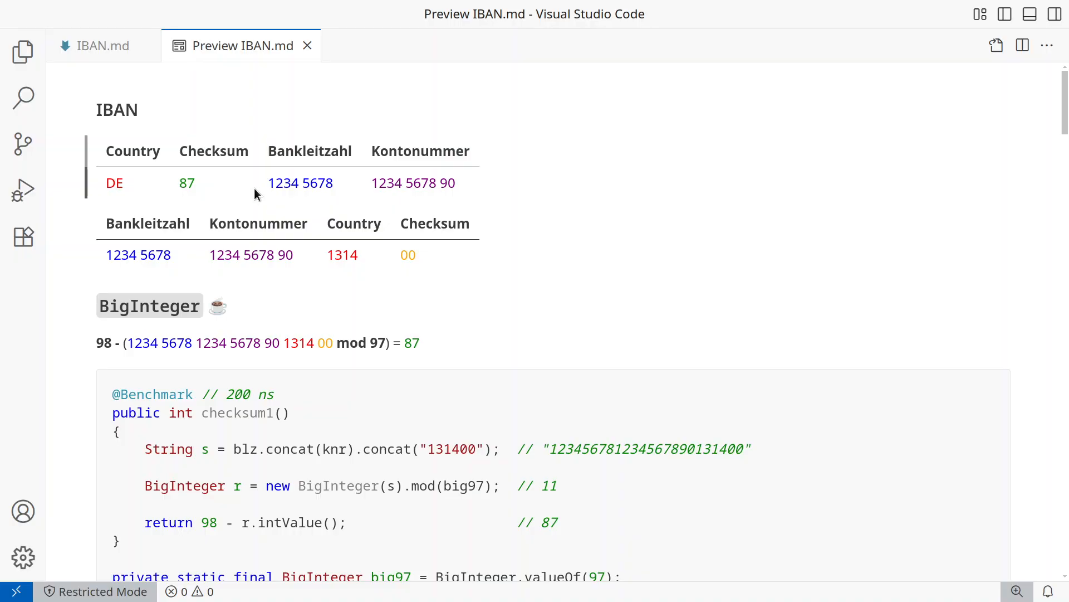
{"action": "mouse_move", "coordinate": [121, 182]}
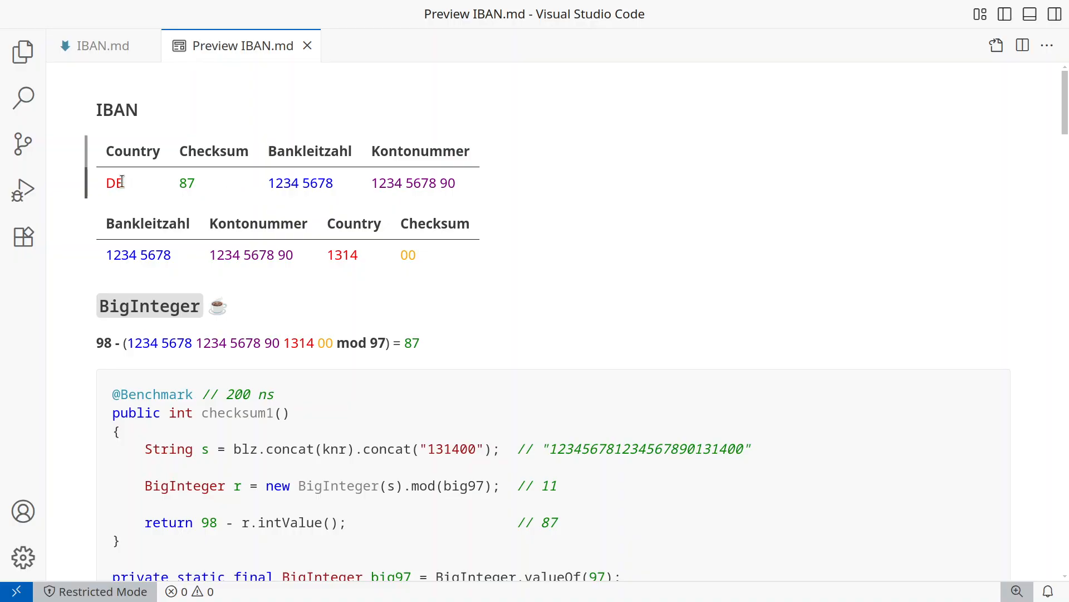
{"action": "mouse_move", "coordinate": [514, 174]}
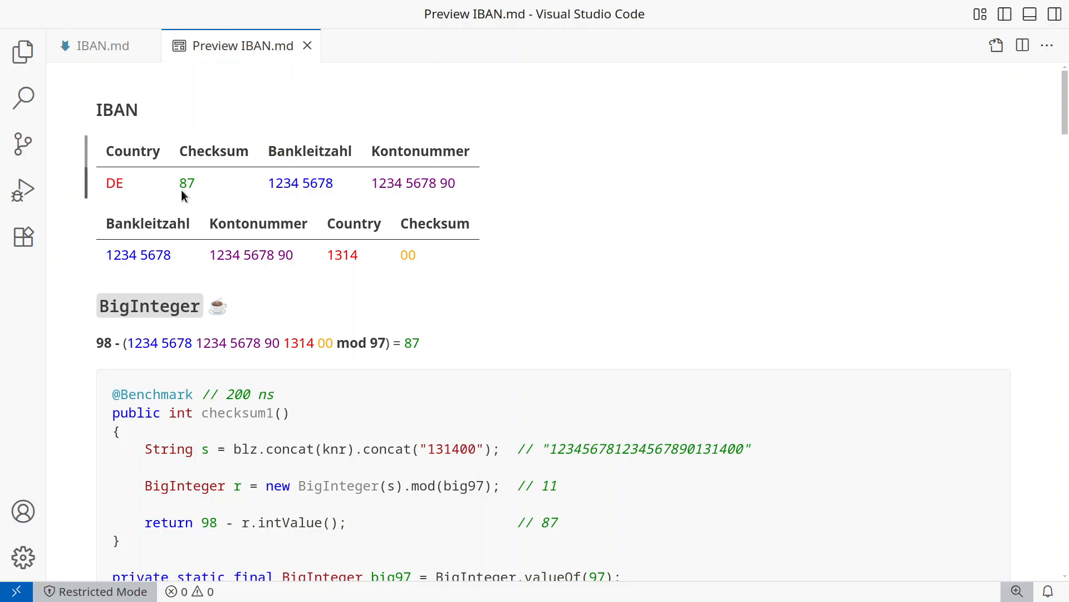
{"action": "mouse_move", "coordinate": [403, 277]}
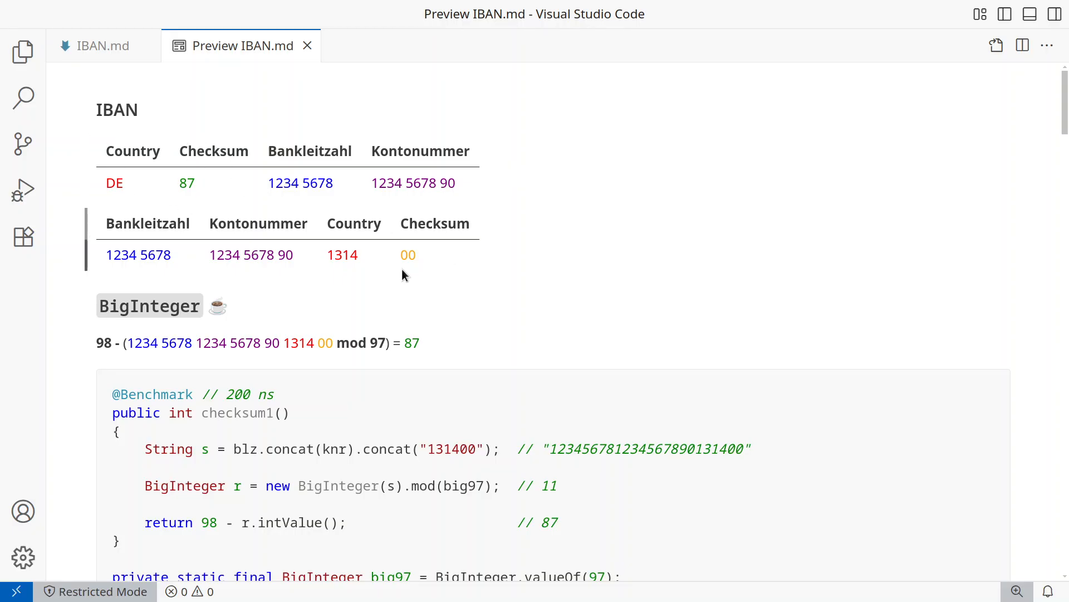
{"action": "mouse_move", "coordinate": [330, 273]}
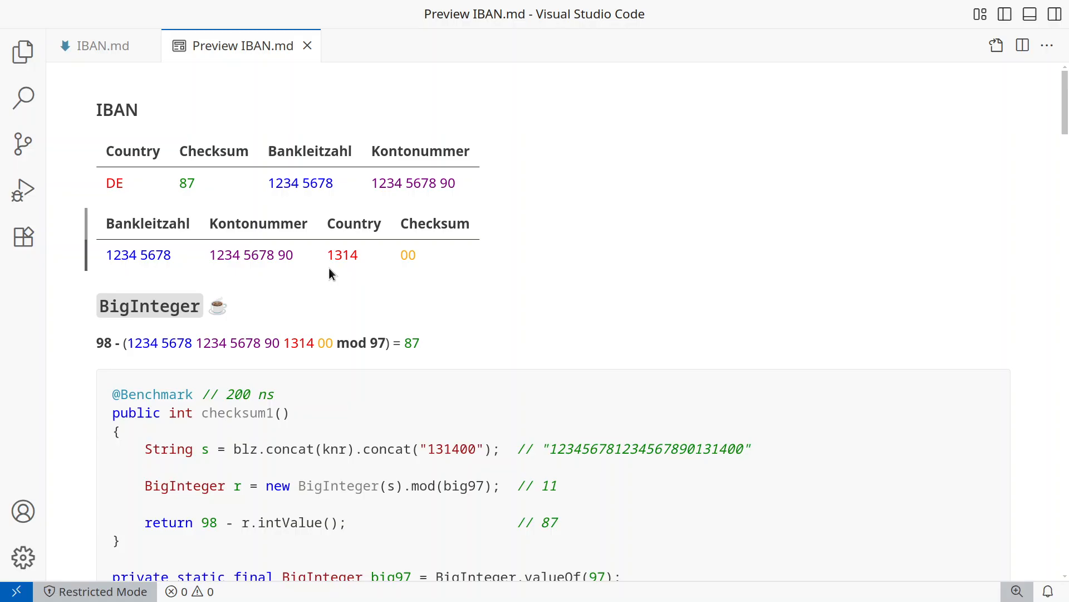
{"action": "mouse_move", "coordinate": [354, 264]}
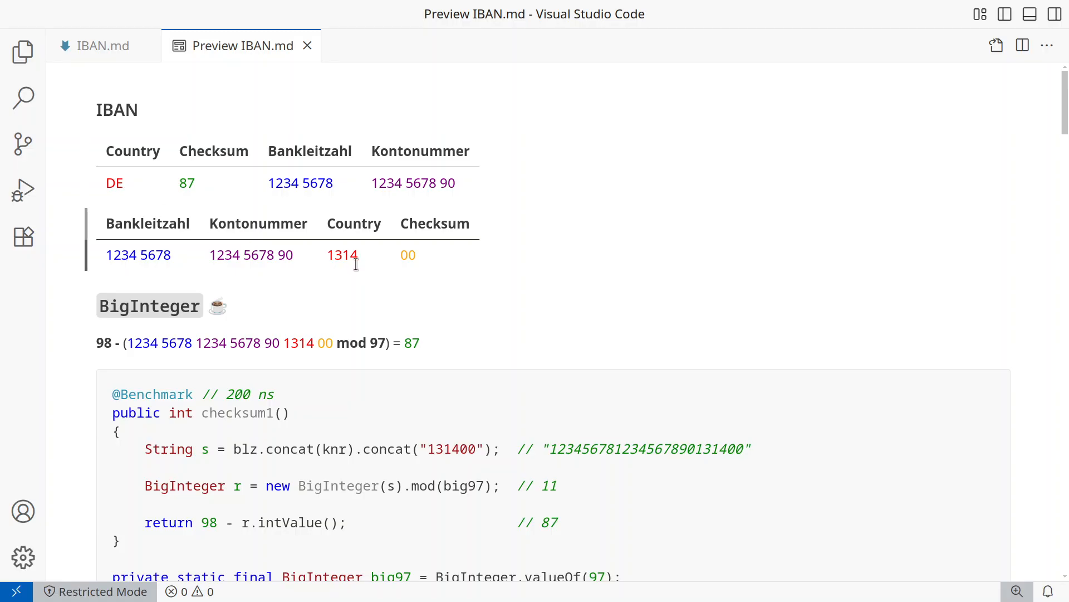
{"action": "mouse_move", "coordinate": [368, 235]}
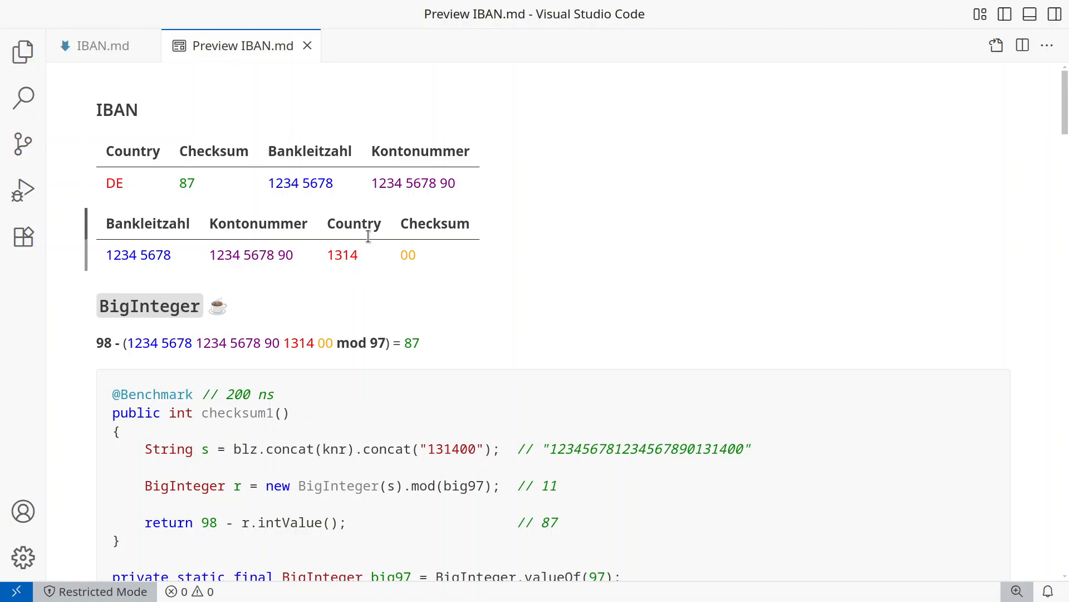
{"action": "mouse_move", "coordinate": [417, 273]}
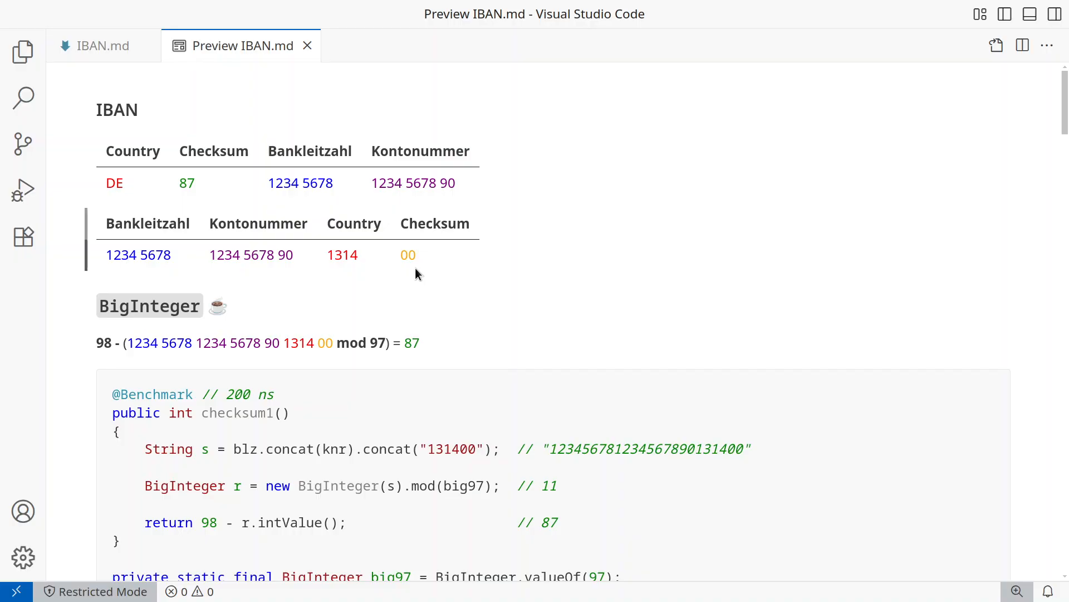
{"action": "mouse_move", "coordinate": [256, 255]}
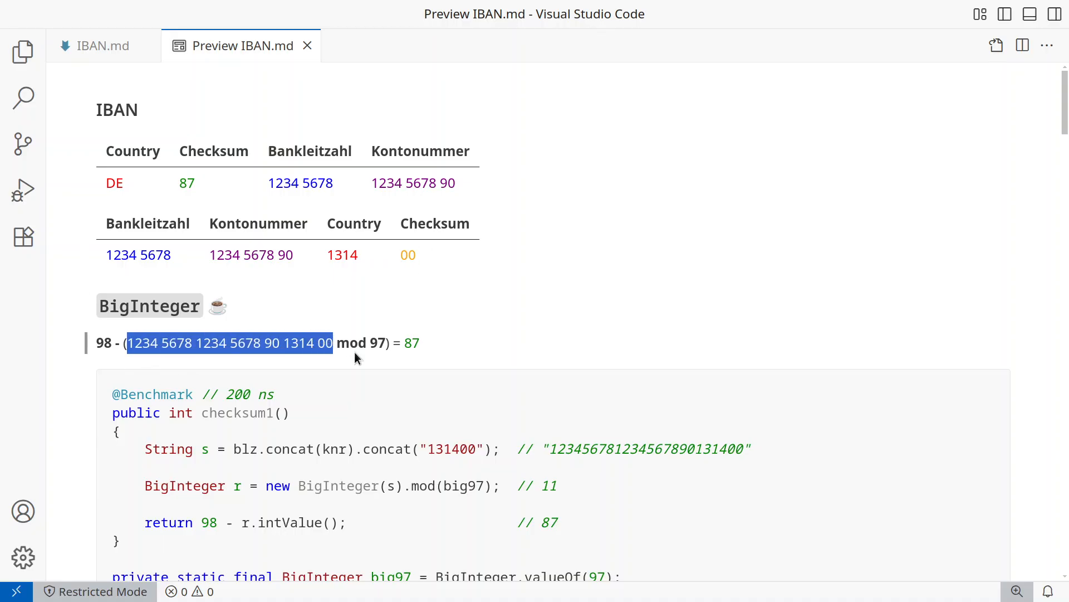
{"action": "mouse_move", "coordinate": [379, 359]}
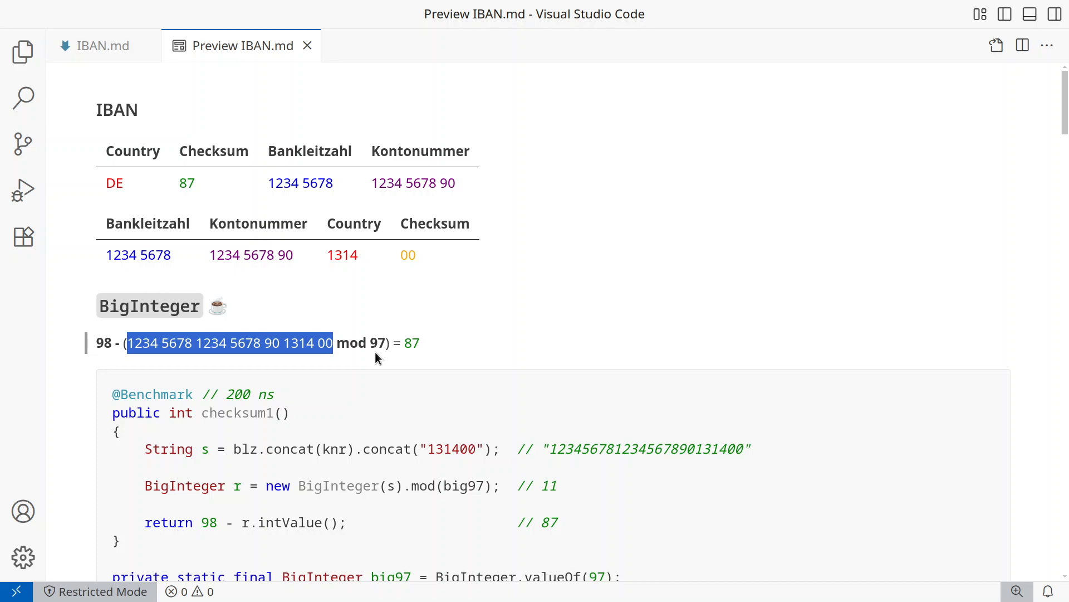
{"action": "mouse_move", "coordinate": [91, 352]}
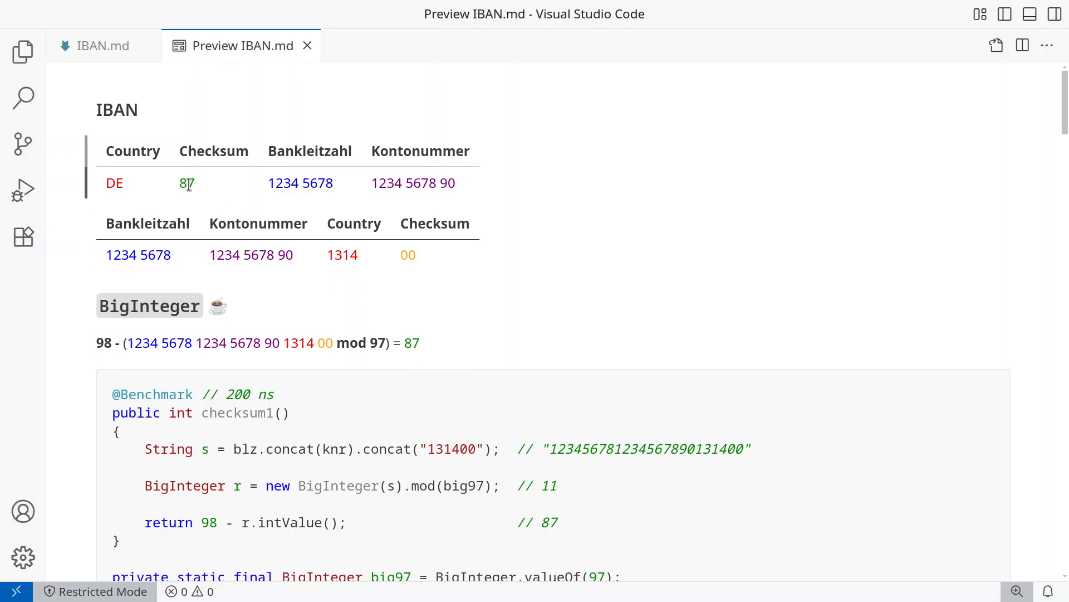
{"action": "mouse_move", "coordinate": [75, 343]}
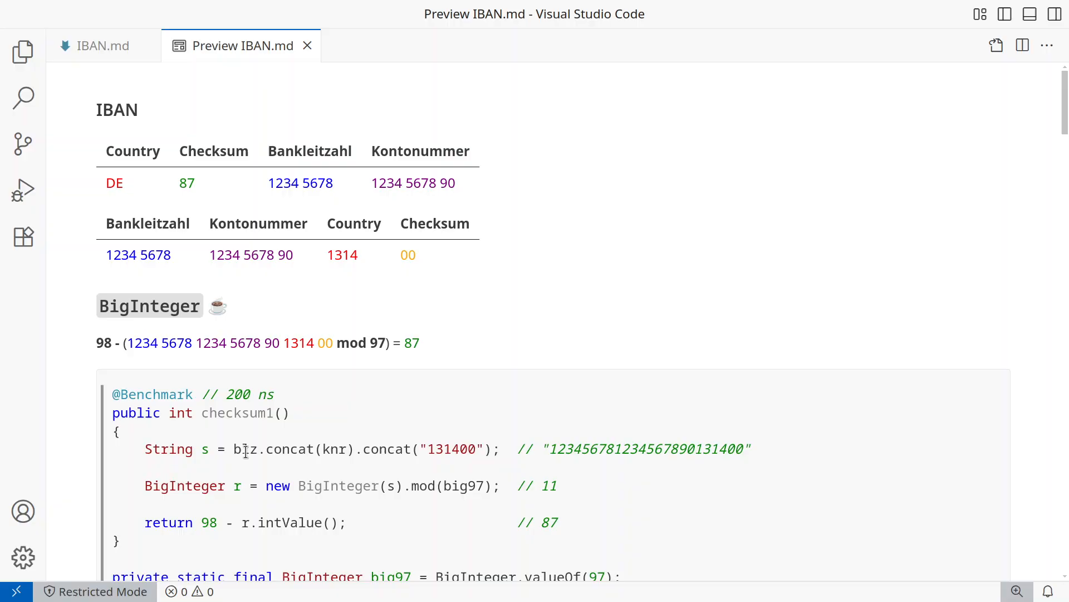
- Highlight the concatenated digit string, BigInteger constructor, mod call and BigInteger variable r
{"action": "double_click", "coordinate": [334, 449]}
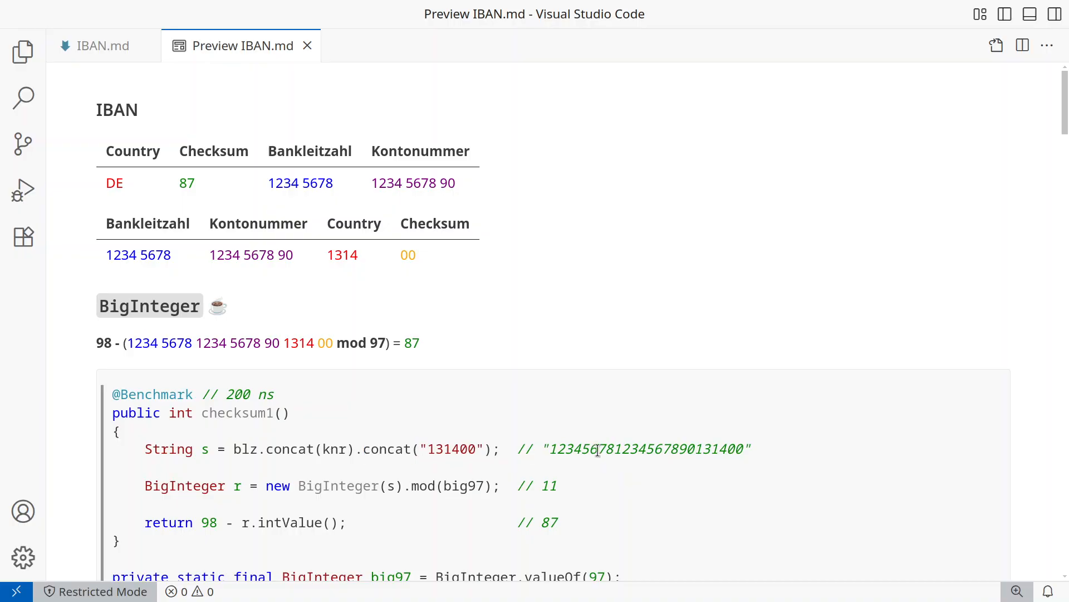
{"action": "double_click", "coordinate": [646, 448]}
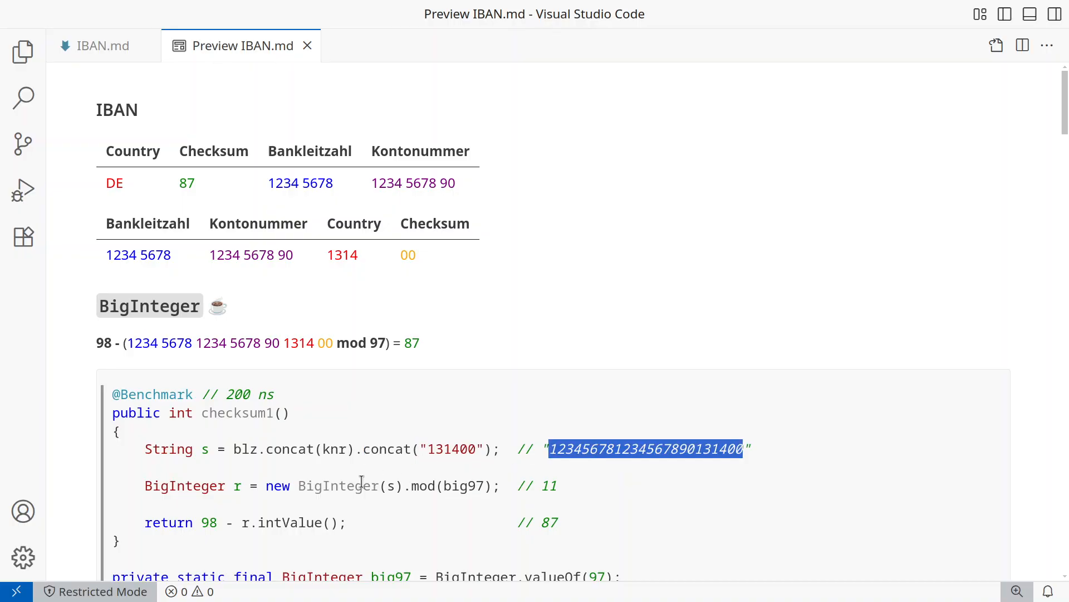
{"action": "double_click", "coordinate": [338, 485]}
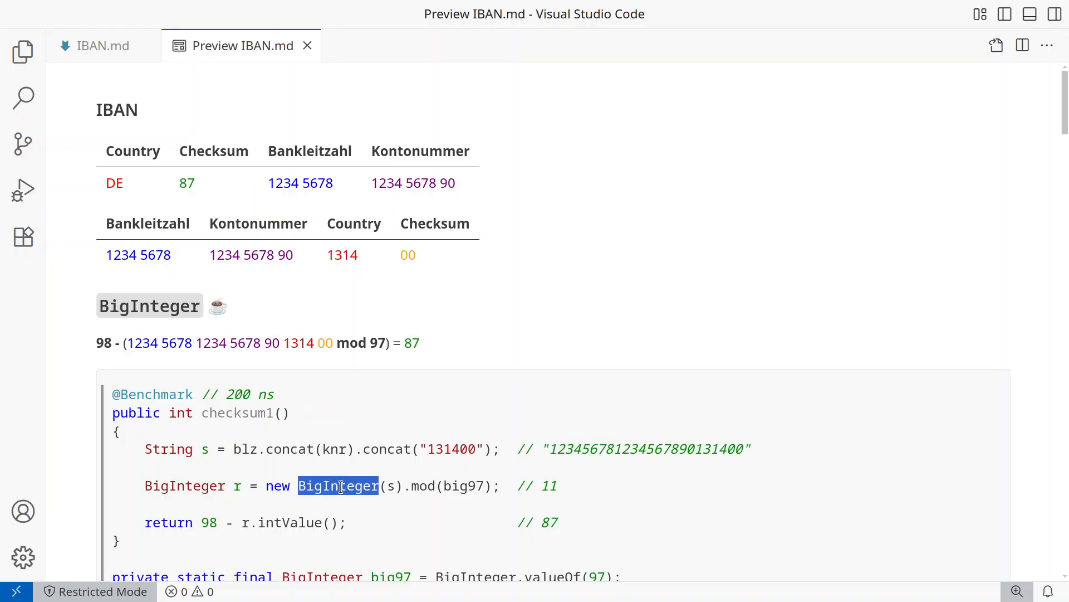
{"action": "double_click", "coordinate": [422, 486]}
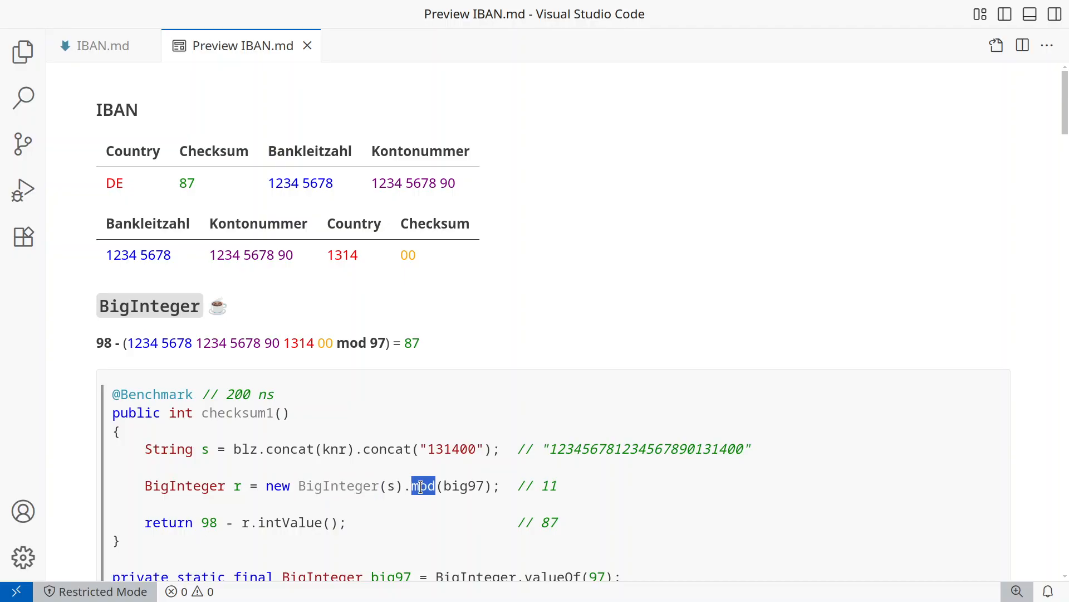
{"action": "double_click", "coordinate": [184, 485]}
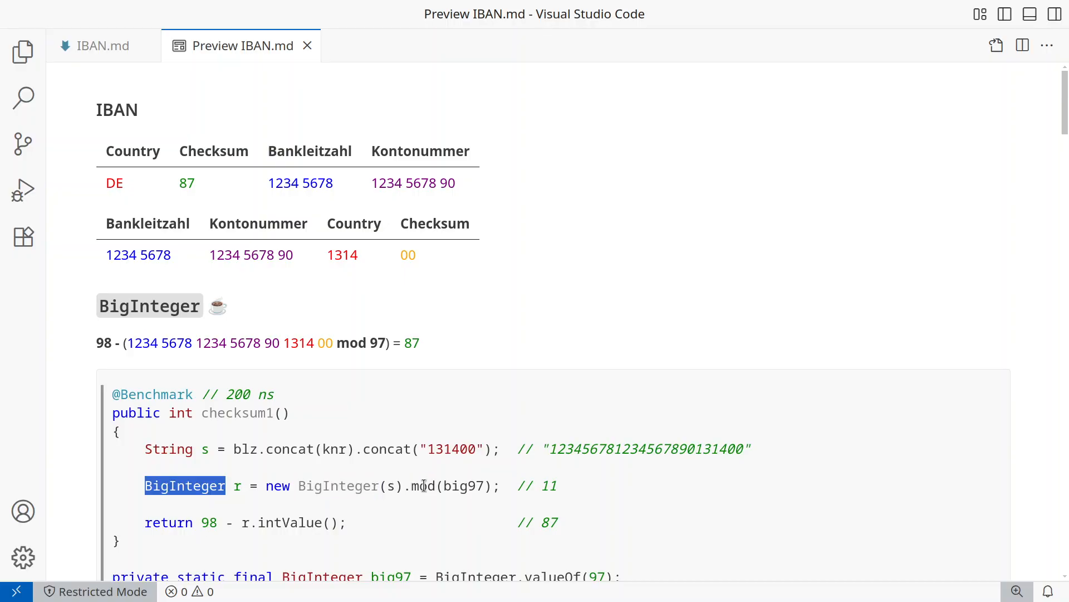
{"action": "double_click", "coordinate": [423, 485]}
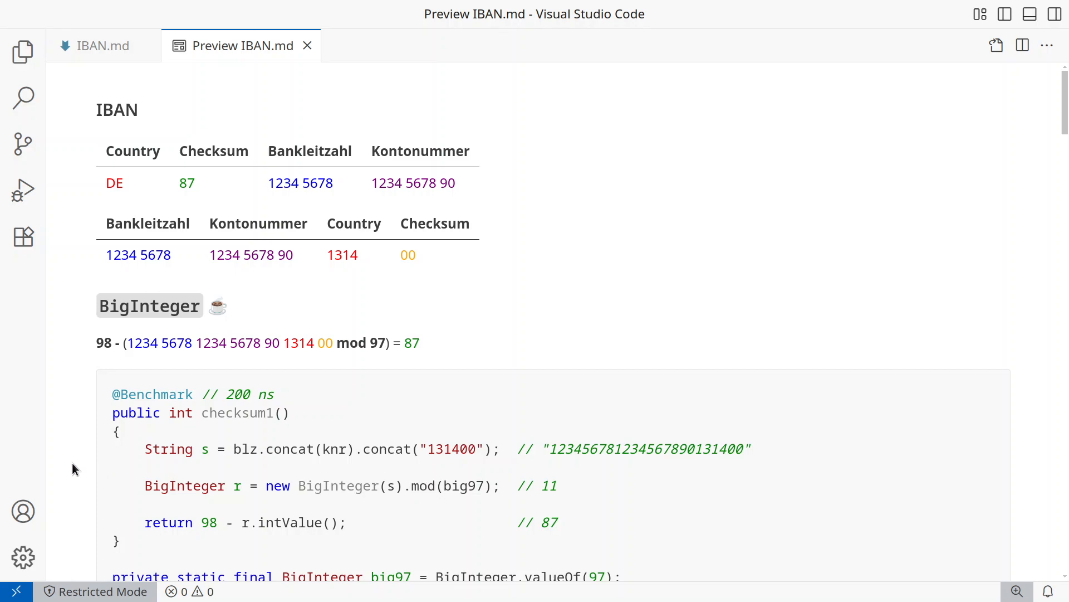
{"action": "mouse_move", "coordinate": [160, 449]}
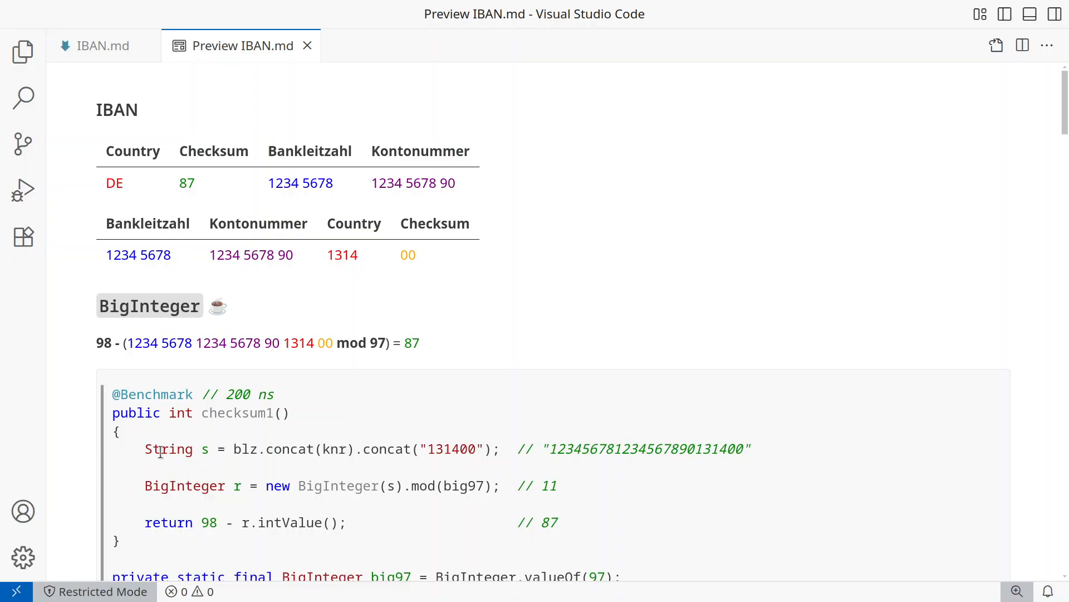
- Scroll down and highlight the times 10^16 term in the formula
{"action": "double_click", "coordinate": [289, 449]}
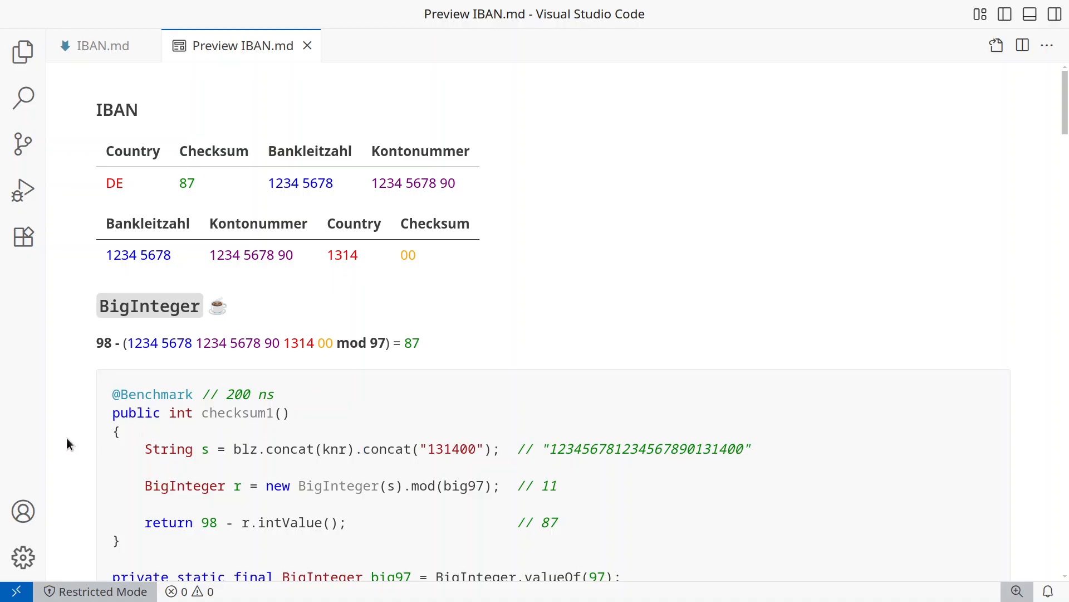
{"action": "scroll", "scroll_direction": "down", "scroll_amount": 3}
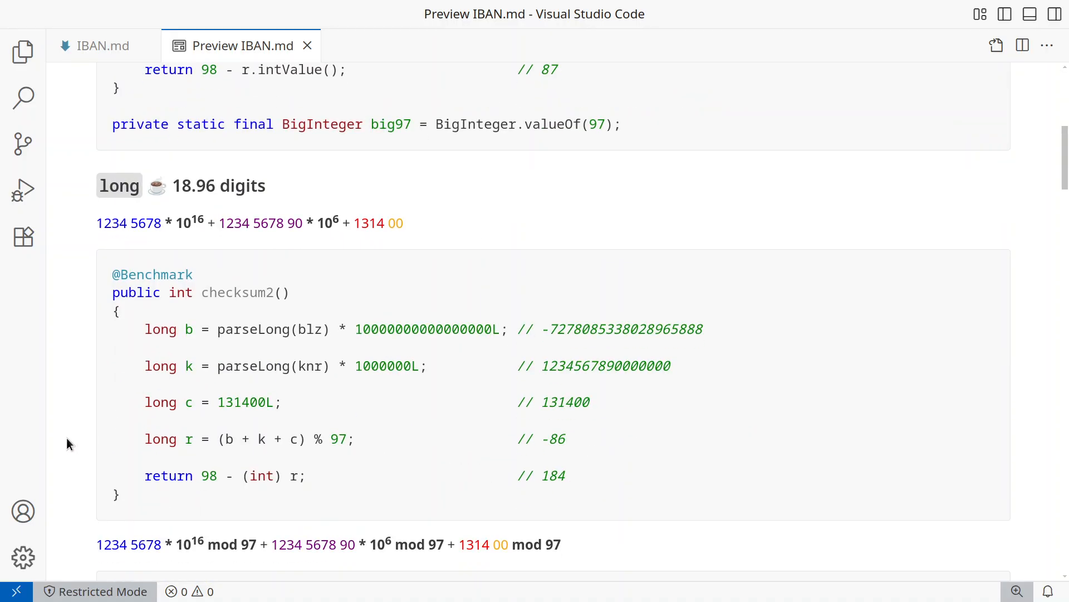
{"action": "double_click", "coordinate": [115, 223]}
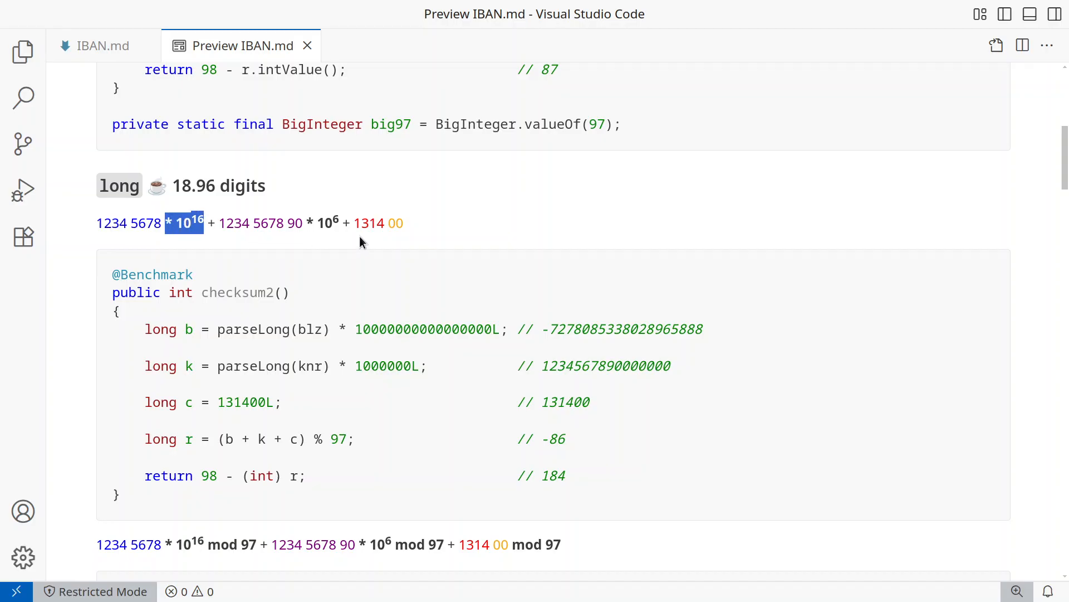
{"action": "left_click", "coordinate": [219, 222]}
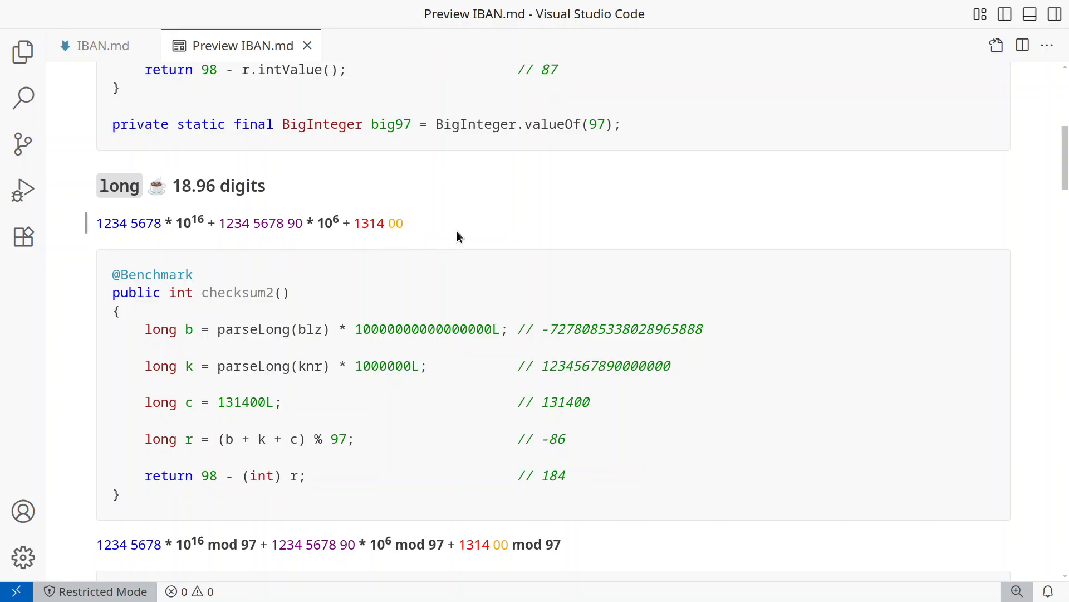
{"action": "mouse_move", "coordinate": [323, 220]}
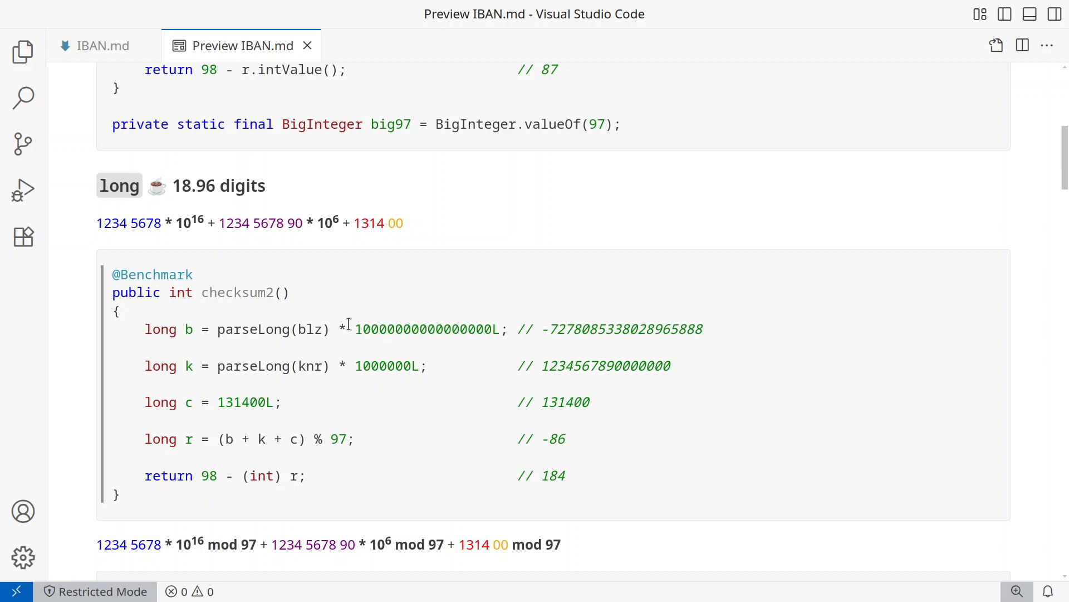
{"action": "mouse_move", "coordinate": [409, 387]}
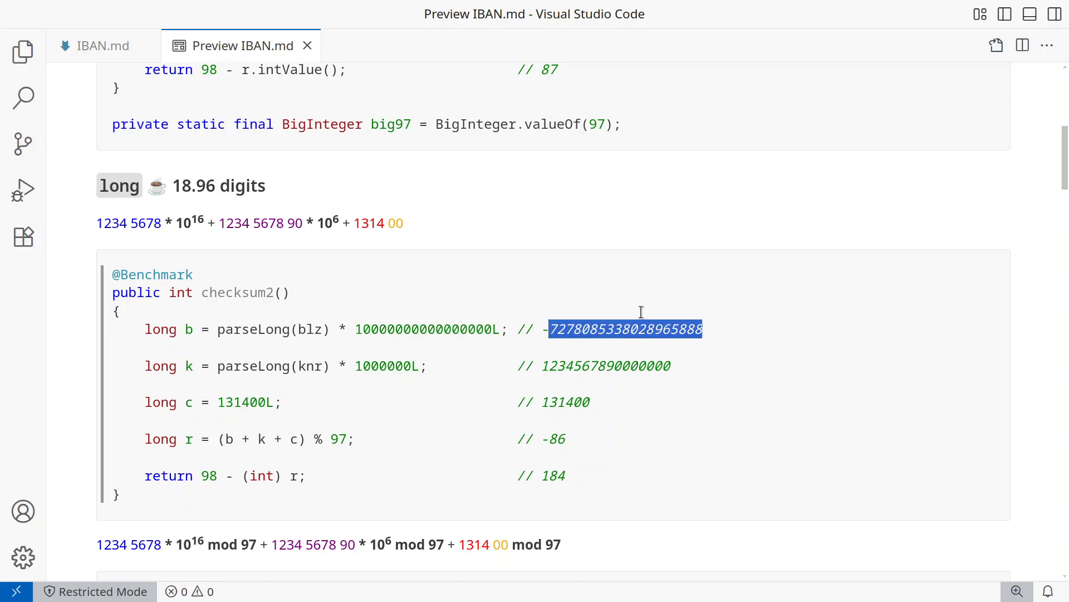
{"action": "mouse_move", "coordinate": [644, 301]}
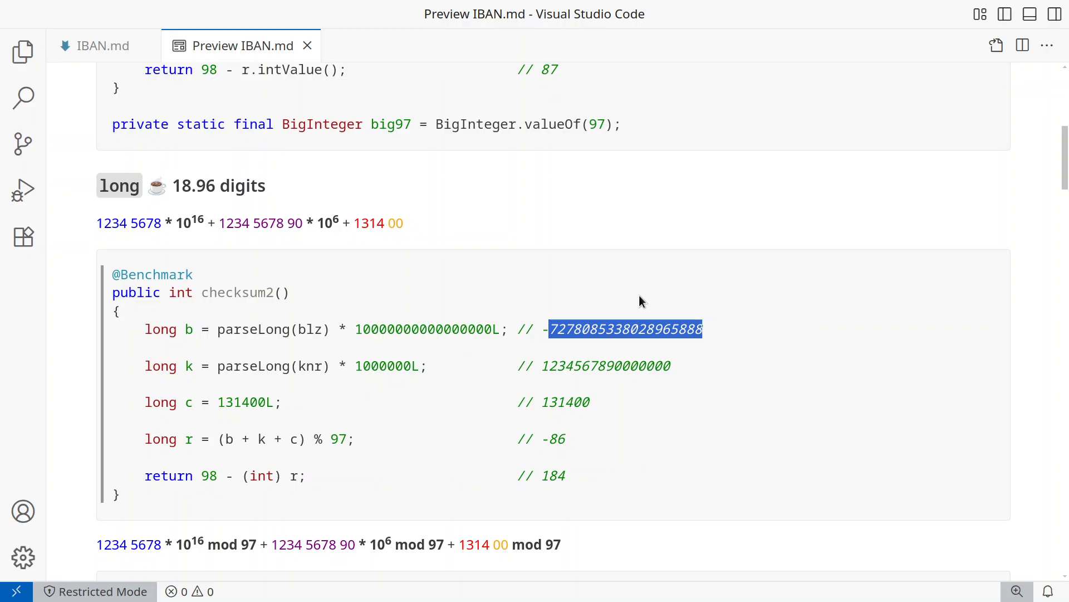
{"action": "mouse_move", "coordinate": [187, 207]}
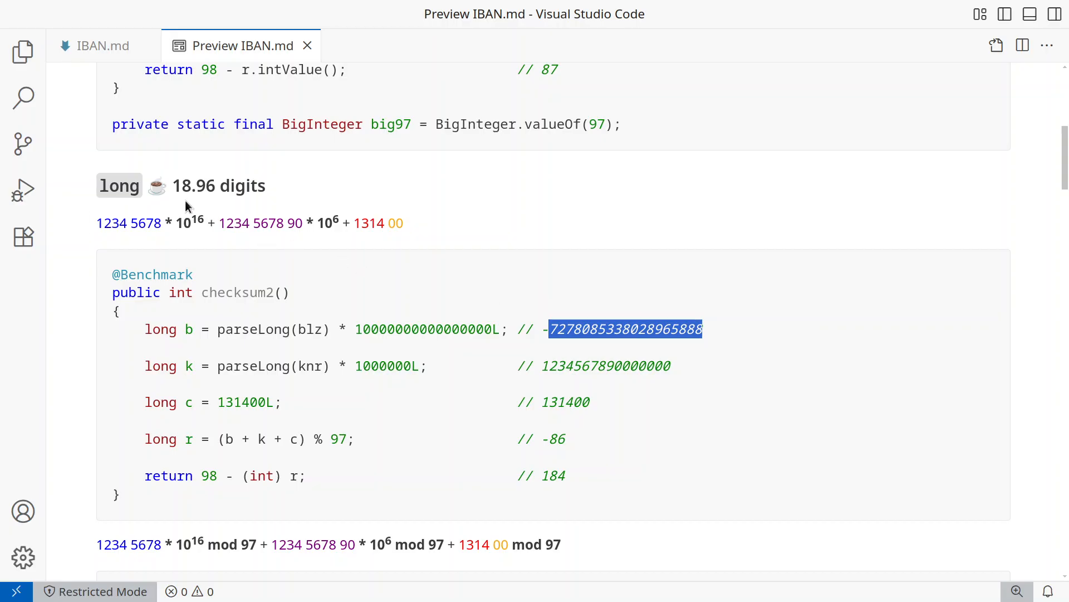
{"action": "mouse_move", "coordinate": [513, 471]}
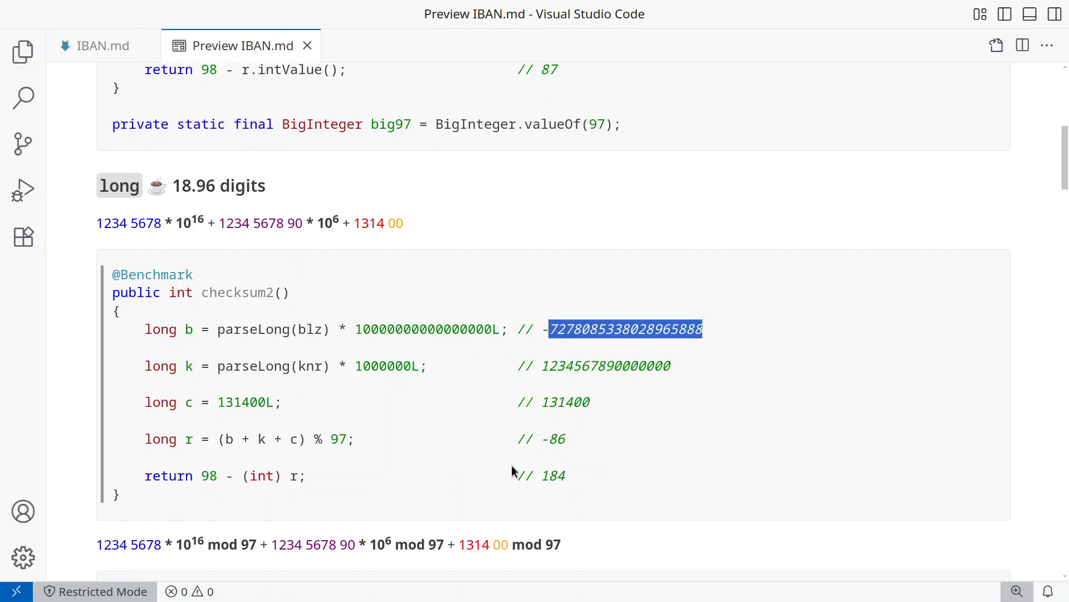
{"action": "mouse_move", "coordinate": [408, 405]}
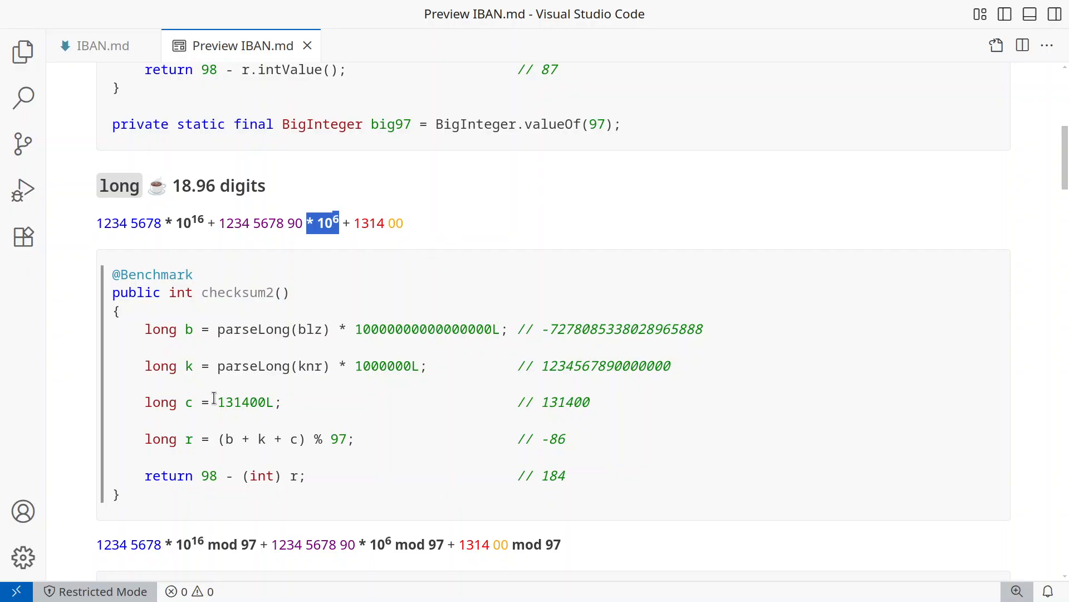
{"action": "double_click", "coordinate": [221, 544]}
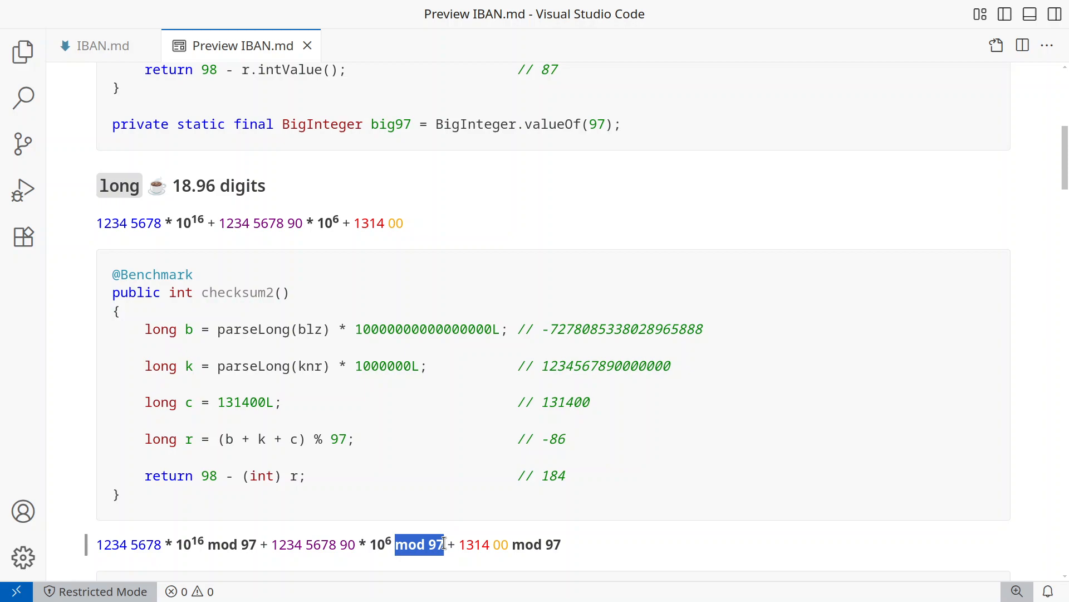
{"action": "scroll", "scroll_direction": "down", "scroll_amount": 3}
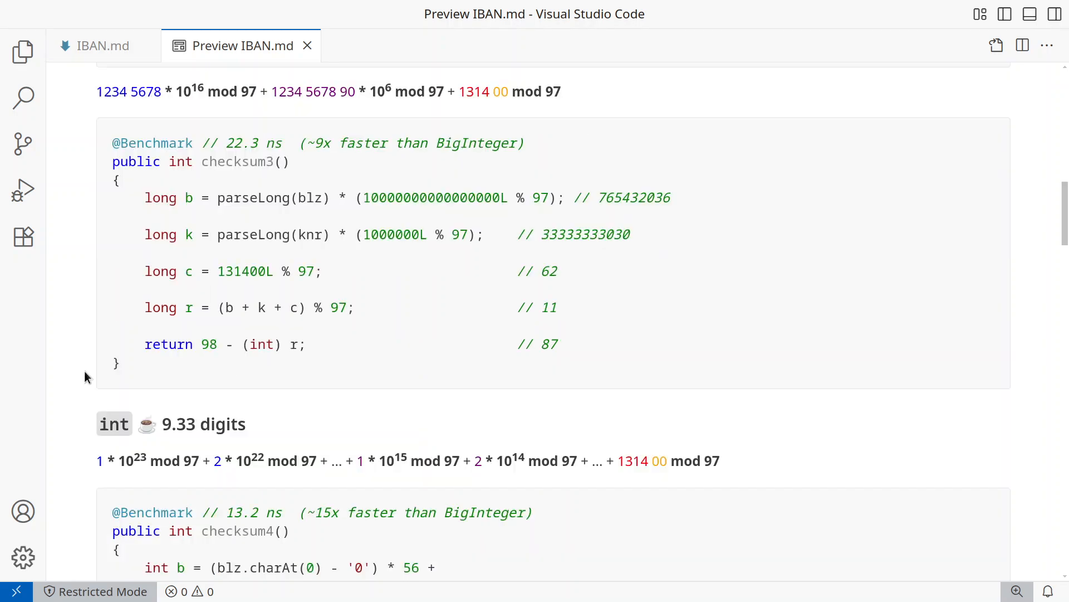
{"action": "double_click", "coordinate": [532, 198]}
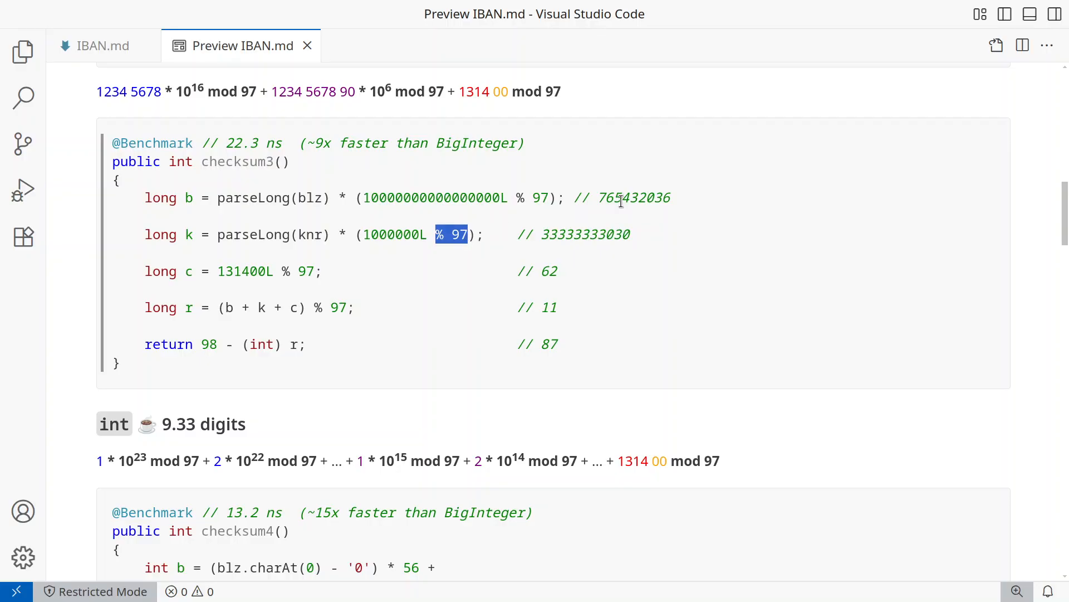
{"action": "double_click", "coordinate": [585, 234]}
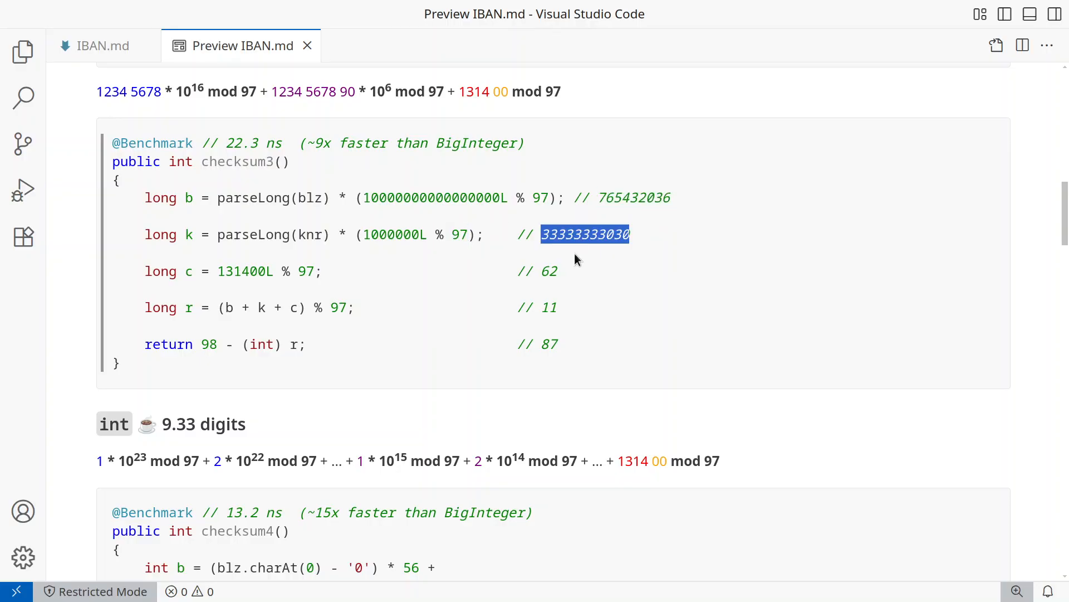
{"action": "double_click", "coordinate": [549, 307]}
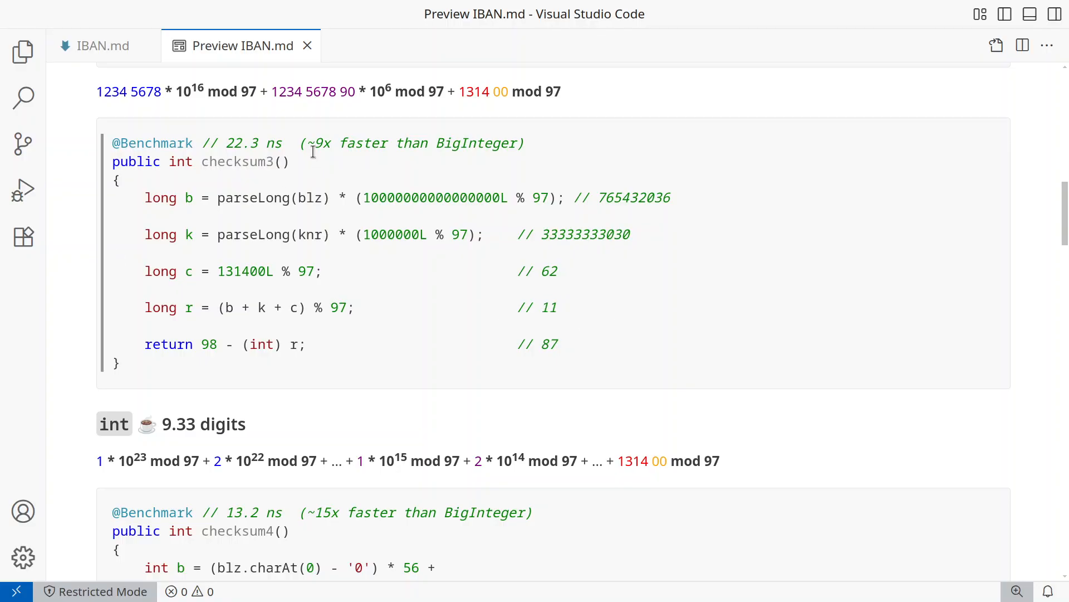
{"action": "double_click", "coordinate": [317, 143]}
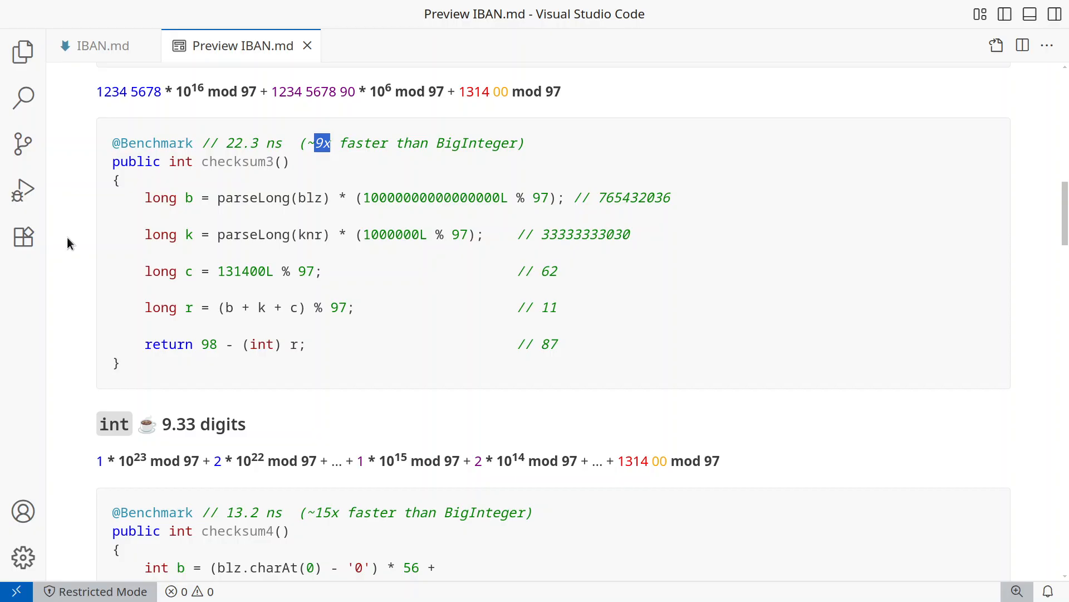
{"action": "mouse_move", "coordinate": [111, 202]}
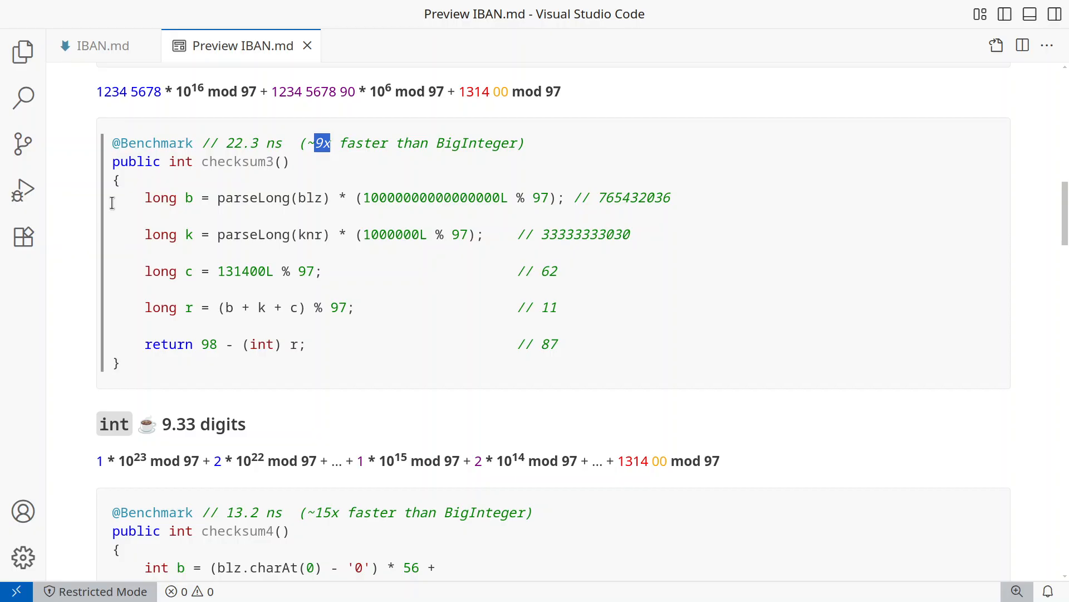
{"action": "mouse_move", "coordinate": [73, 234]}
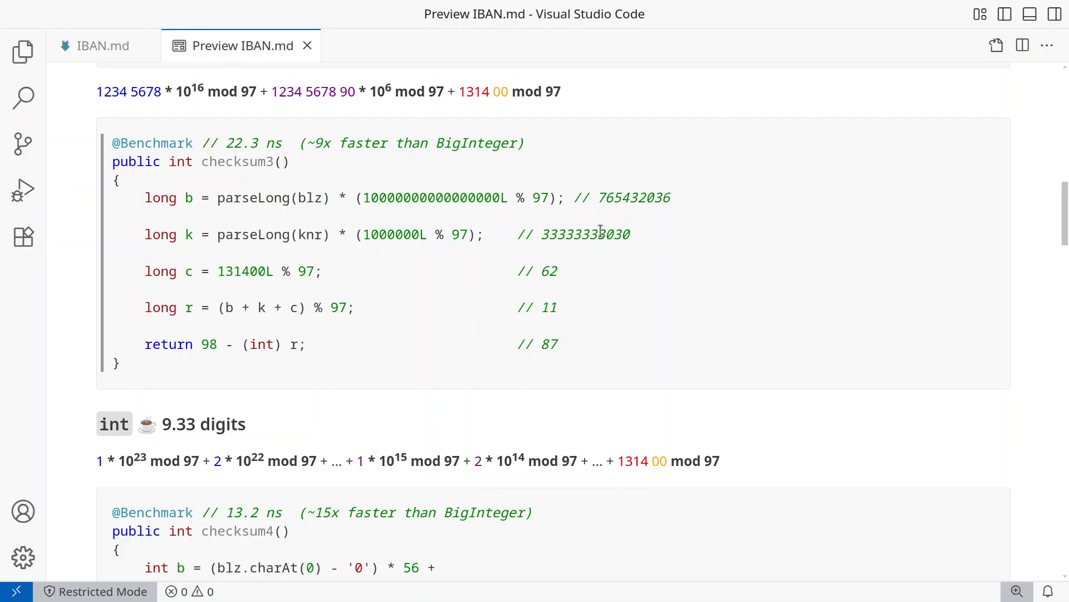
{"action": "double_click", "coordinate": [585, 234]}
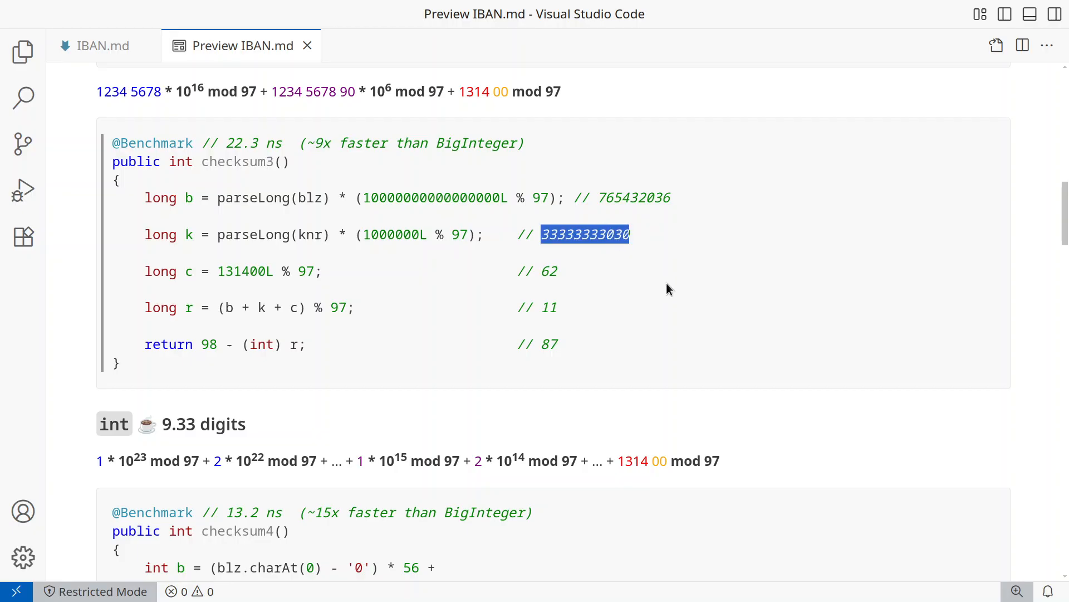
{"action": "double_click", "coordinate": [255, 234]}
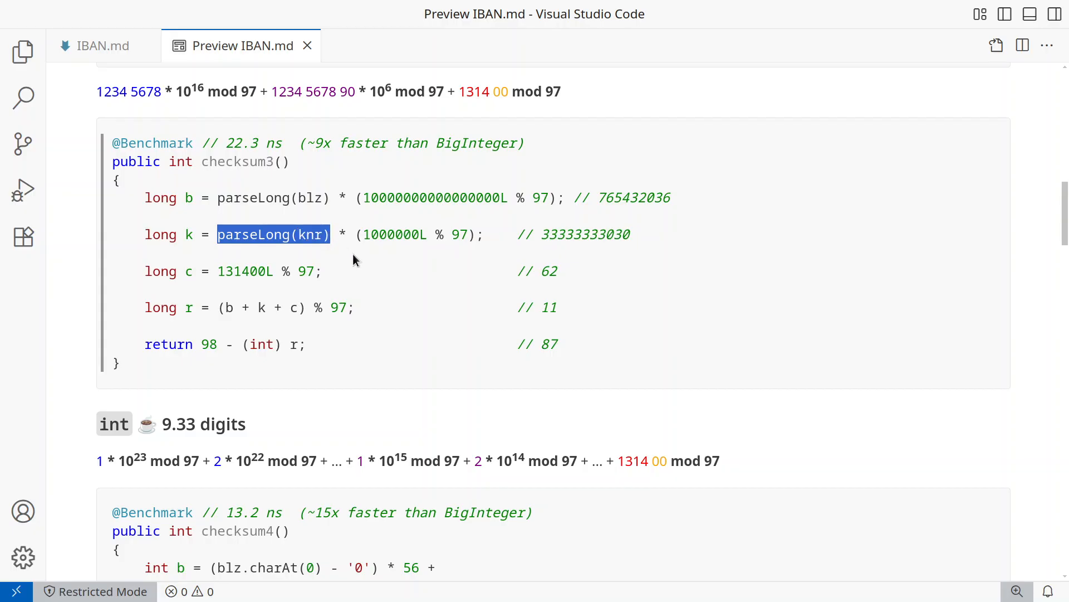
{"action": "mouse_move", "coordinate": [73, 248]}
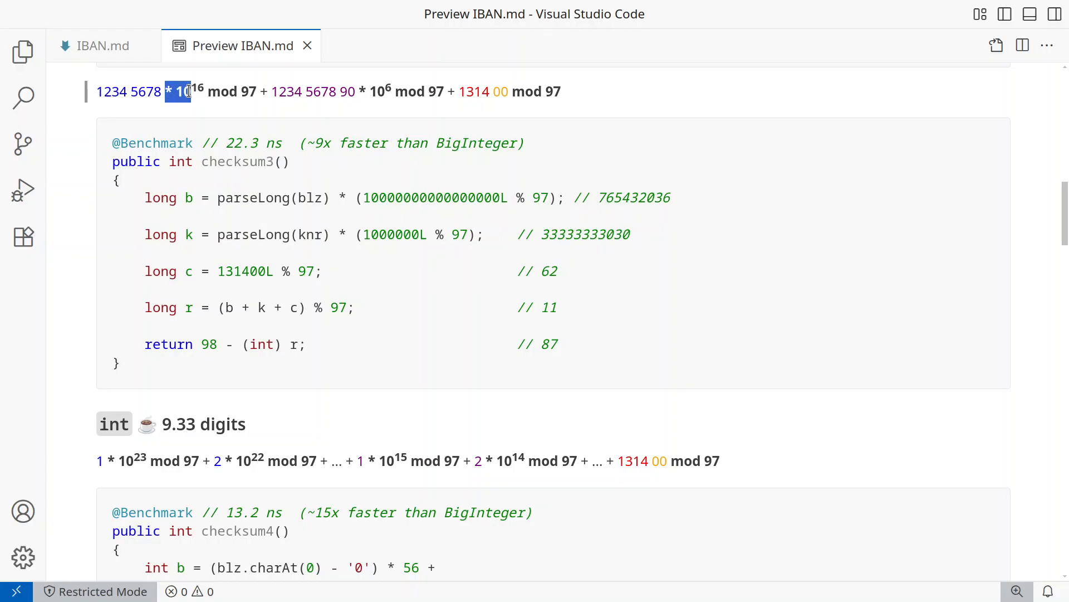
{"action": "left_click_drag", "start_coordinate": [185, 91], "coordinate": [255, 92]}
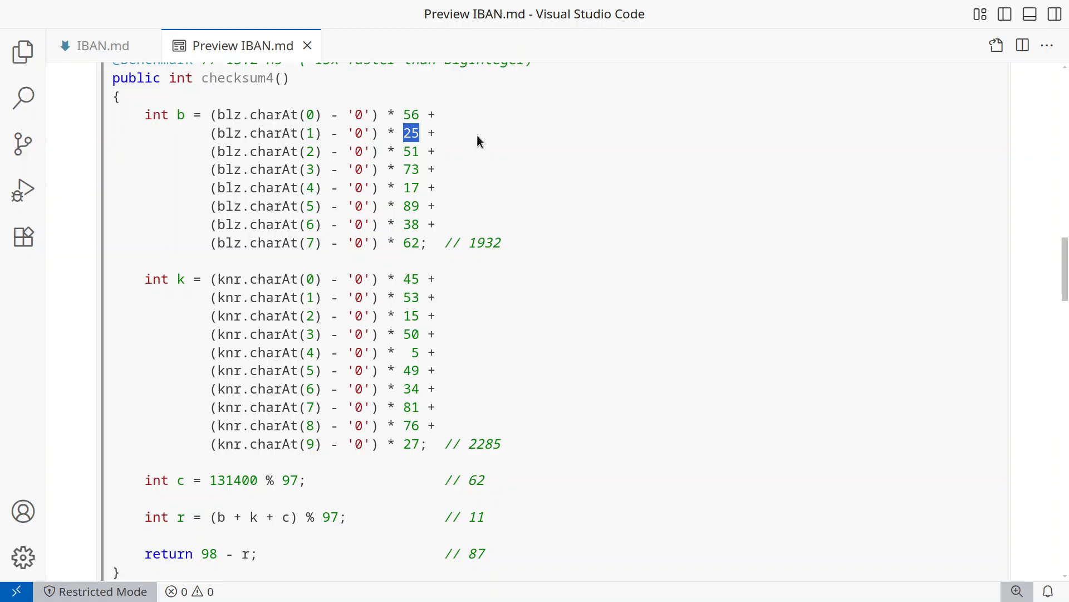
- Highlight checksum4's b result 1932 and the multiplier 51 among its digit weights
{"action": "double_click", "coordinate": [485, 243]}
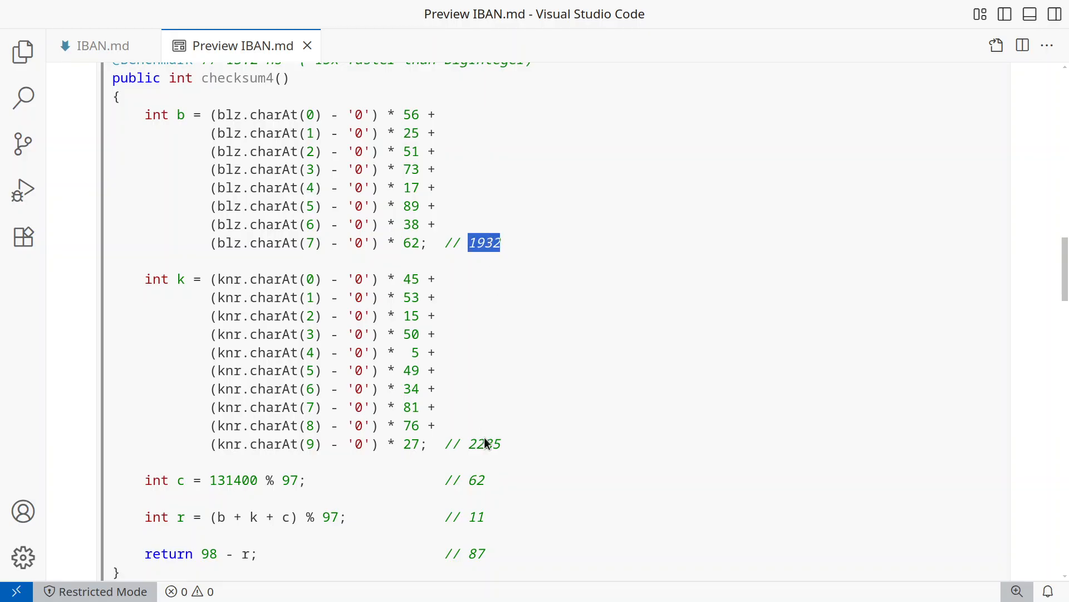
{"action": "double_click", "coordinate": [483, 443]}
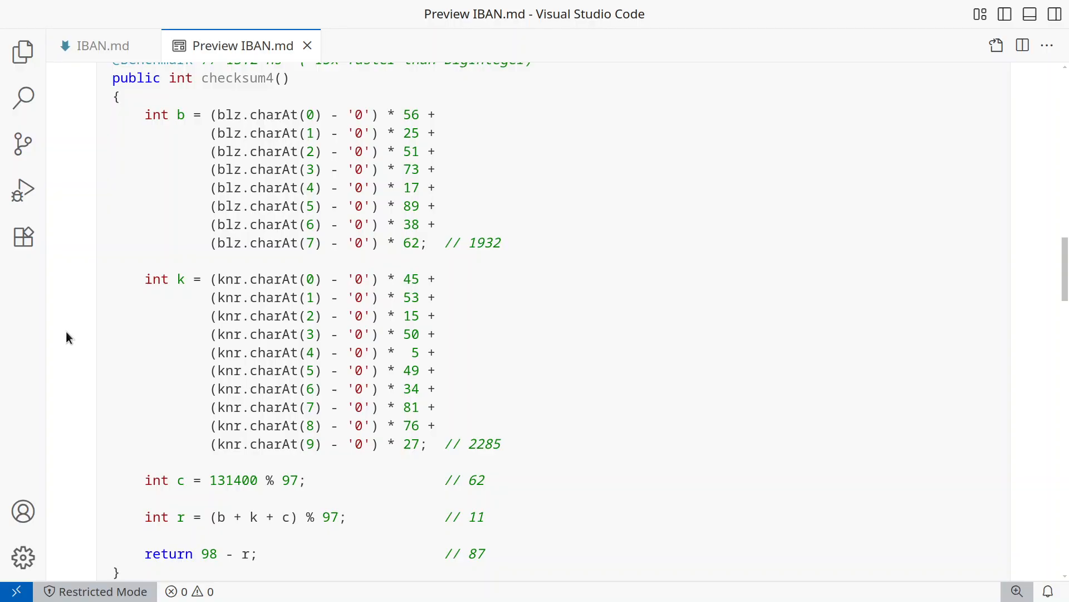
{"action": "mouse_move", "coordinate": [185, 288]}
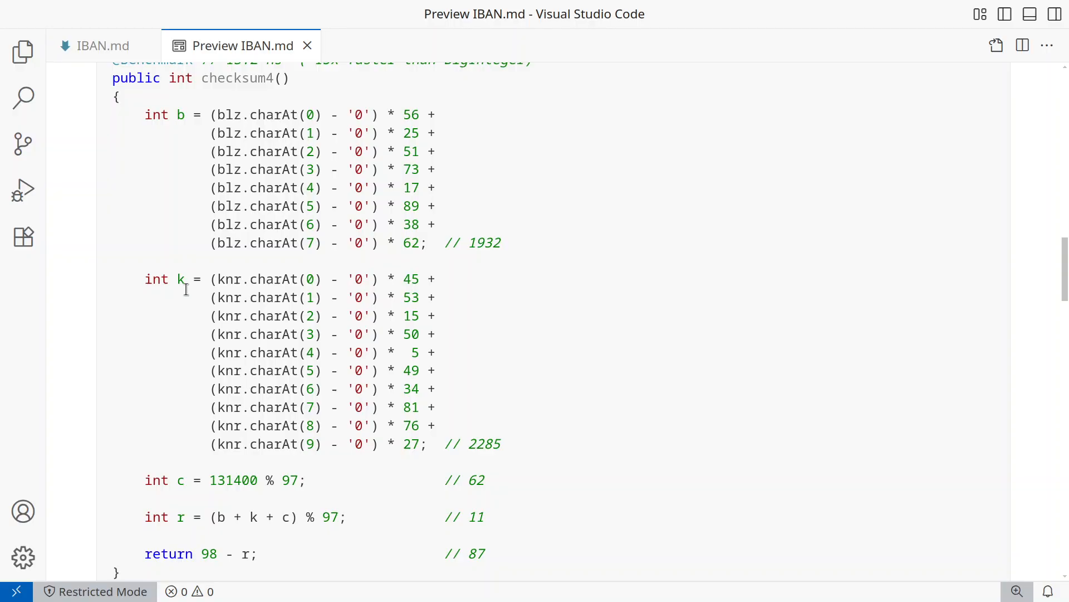
{"action": "mouse_move", "coordinate": [327, 113]}
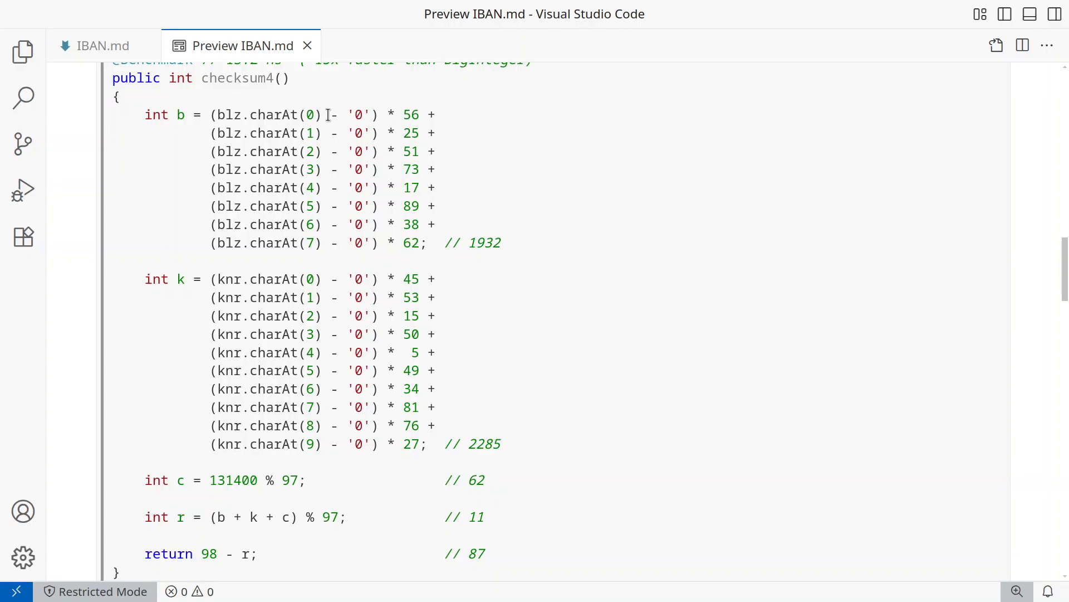
{"action": "mouse_move", "coordinate": [492, 147]}
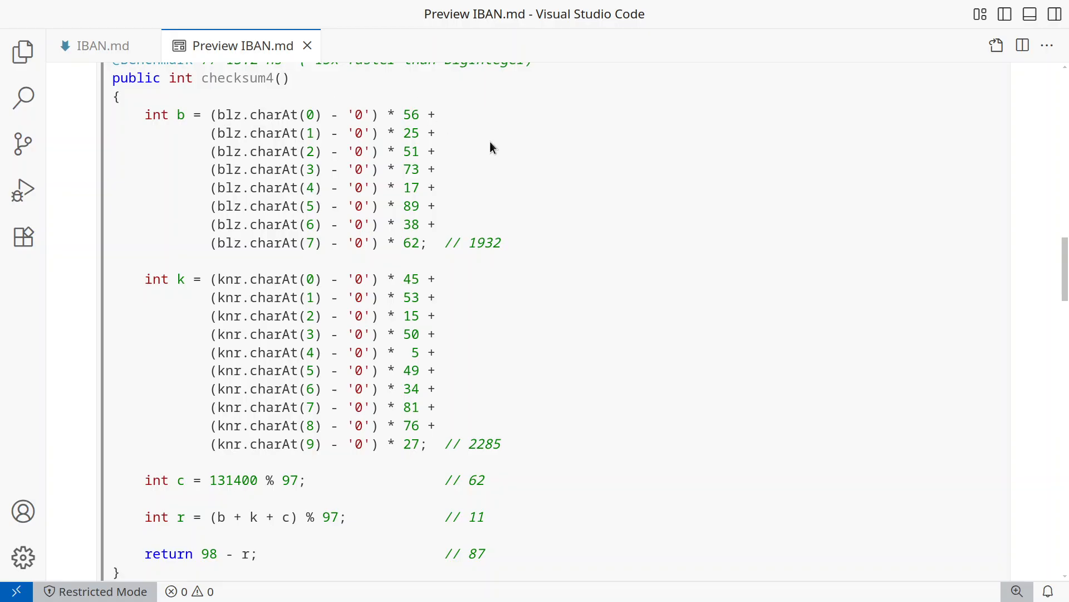
{"action": "double_click", "coordinate": [411, 114]}
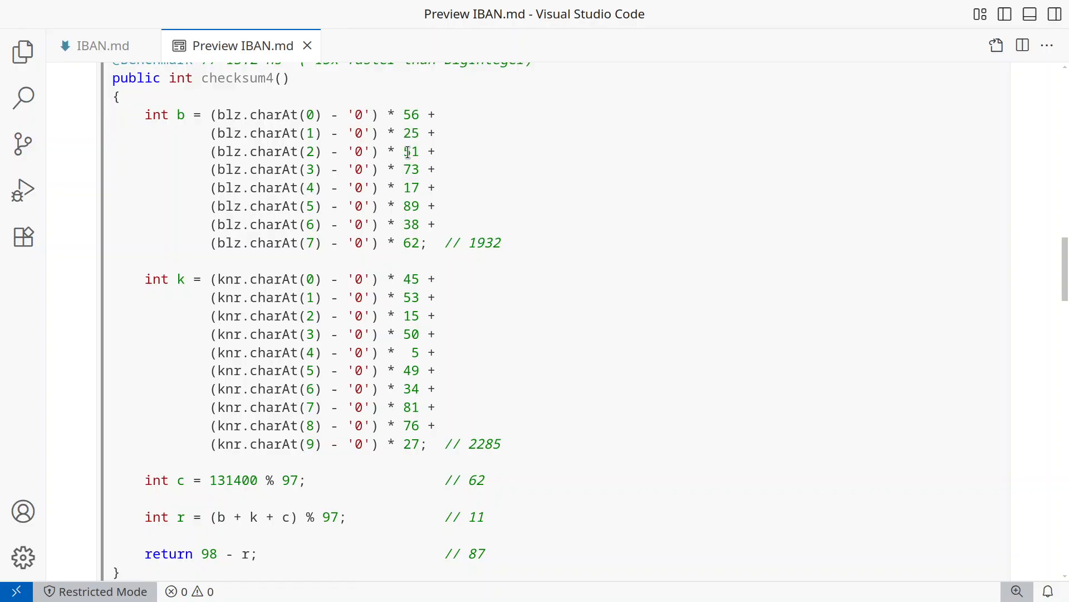
{"action": "double_click", "coordinate": [410, 152]}
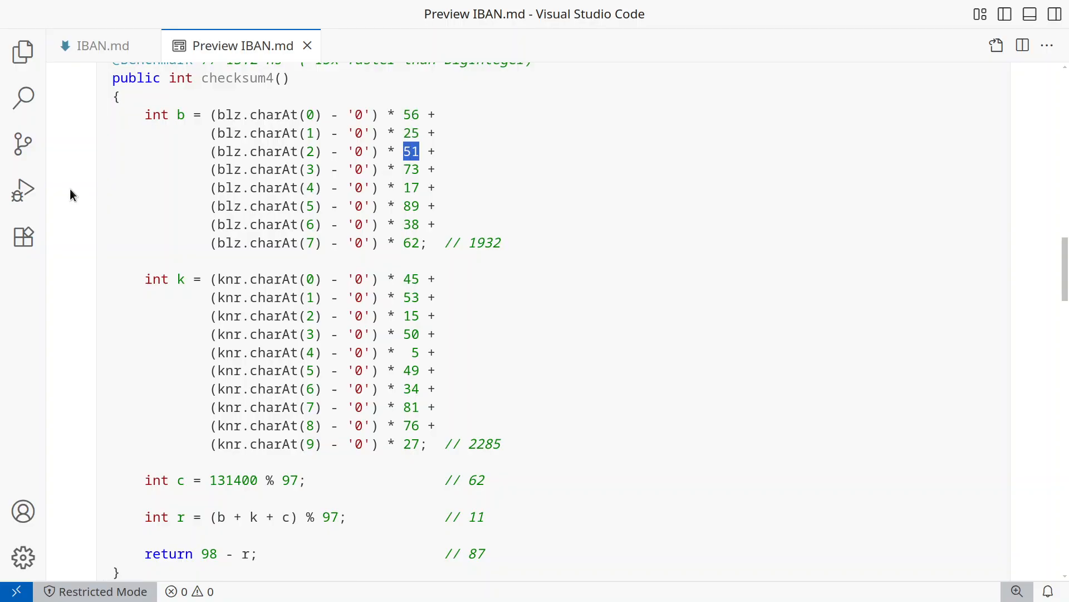
- Scroll to the multiplication table and highlight the value 56 in the W row
{"action": "scroll", "scroll_direction": "down", "scroll_amount": 3}
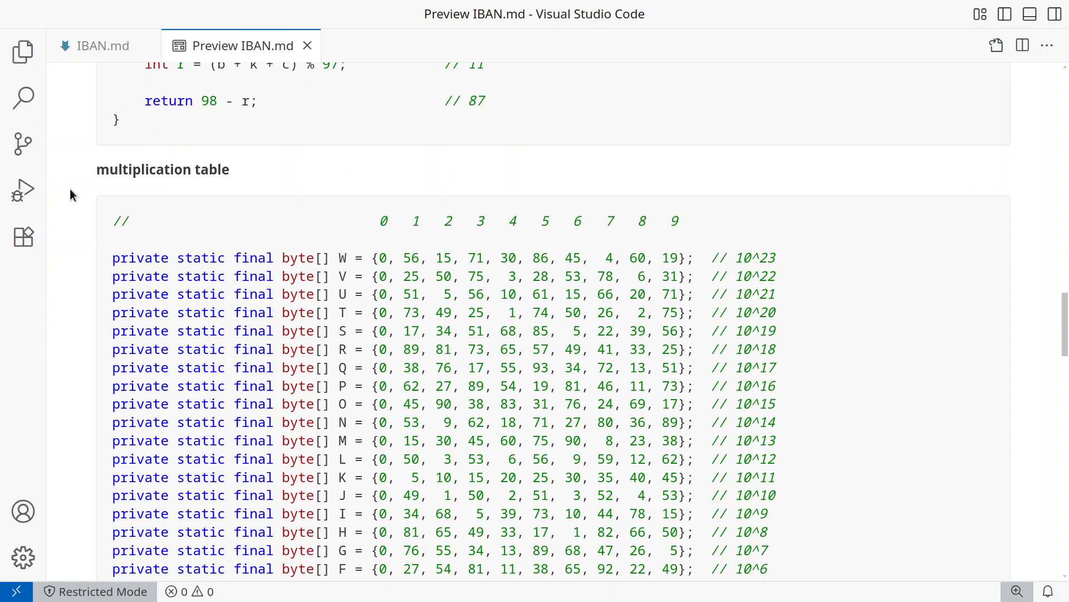
{"action": "mouse_move", "coordinate": [407, 276]}
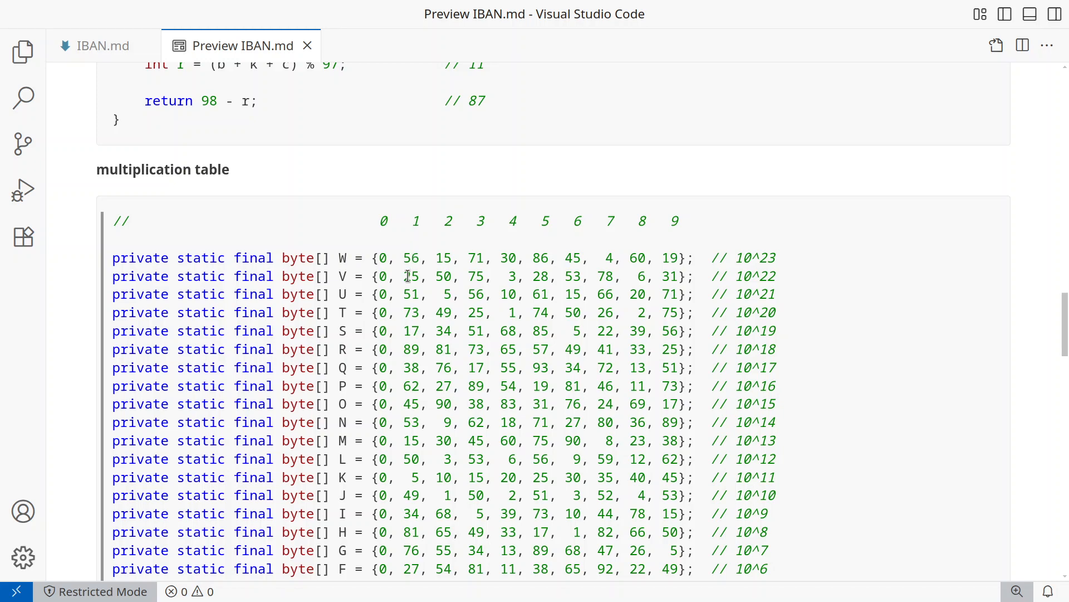
{"action": "double_click", "coordinate": [410, 294]}
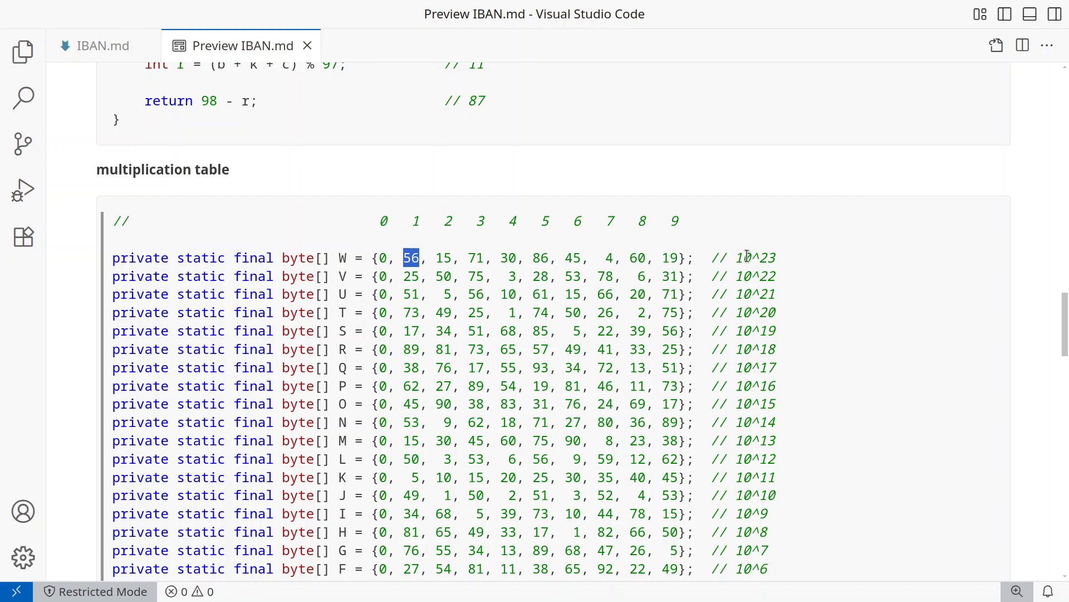
{"action": "mouse_move", "coordinate": [411, 258]}
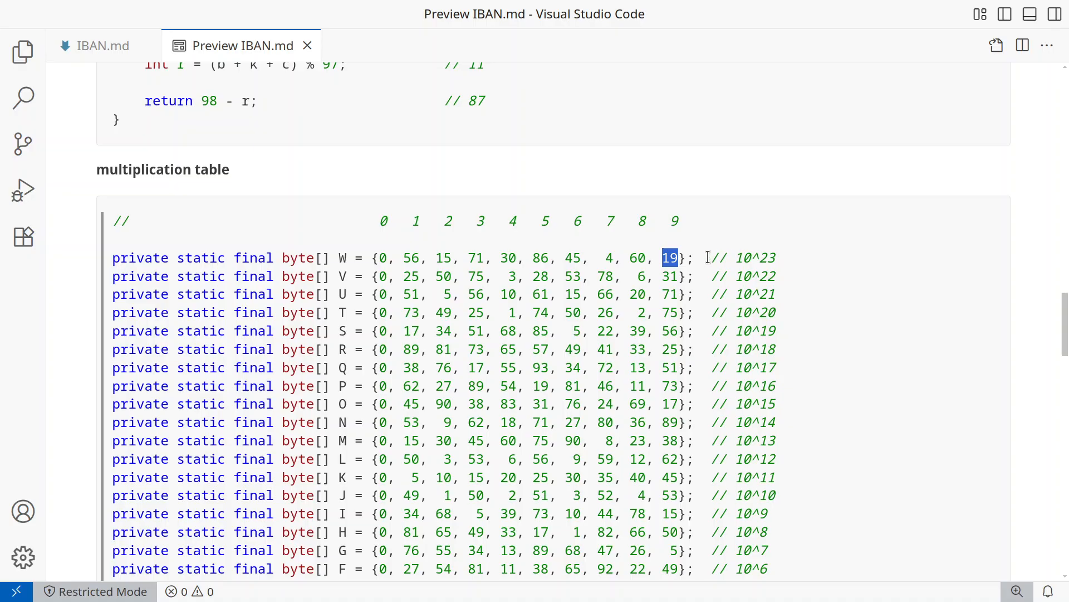
{"action": "mouse_move", "coordinate": [676, 239]}
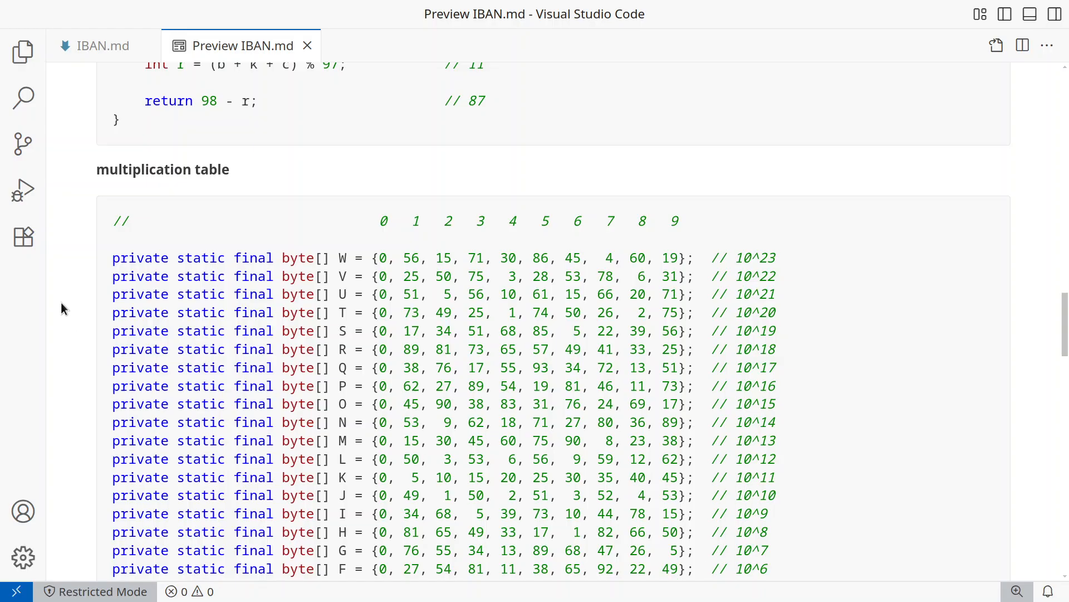
- Scroll to checksum5's benchmark, highlight the 248 result comment, and continue scrolling down
{"action": "scroll", "scroll_direction": "down", "scroll_amount": 3}
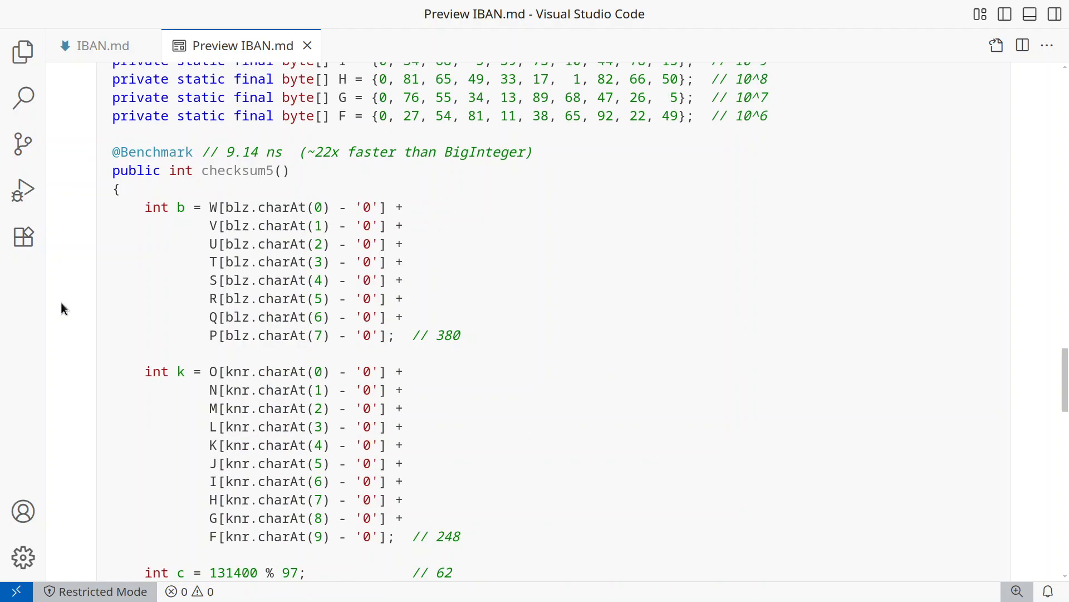
{"action": "mouse_move", "coordinate": [531, 250]}
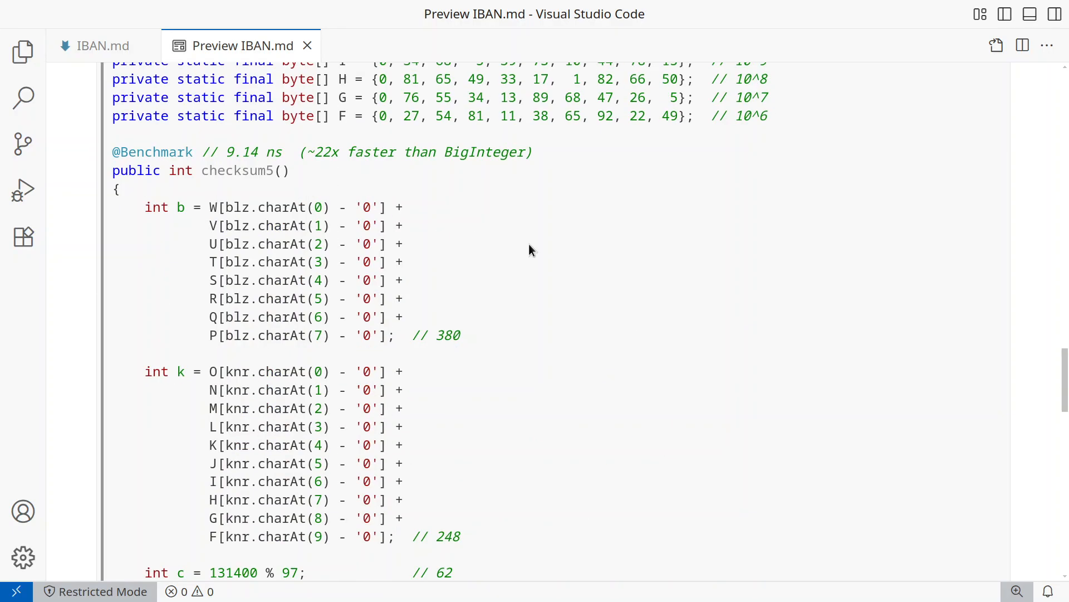
{"action": "double_click", "coordinate": [447, 335]}
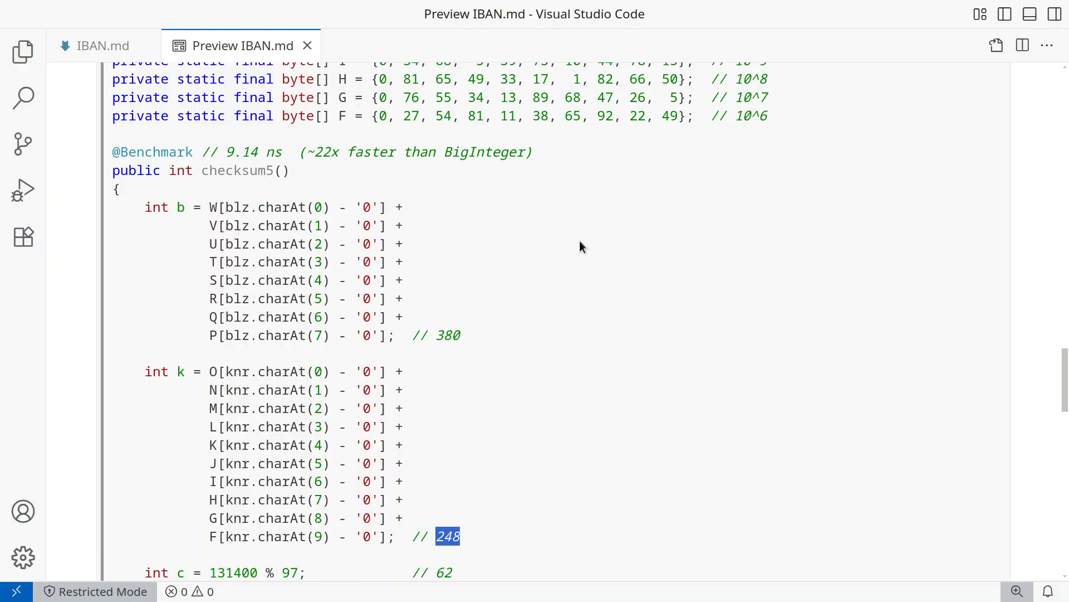
{"action": "scroll", "scroll_direction": "down", "scroll_amount": 3}
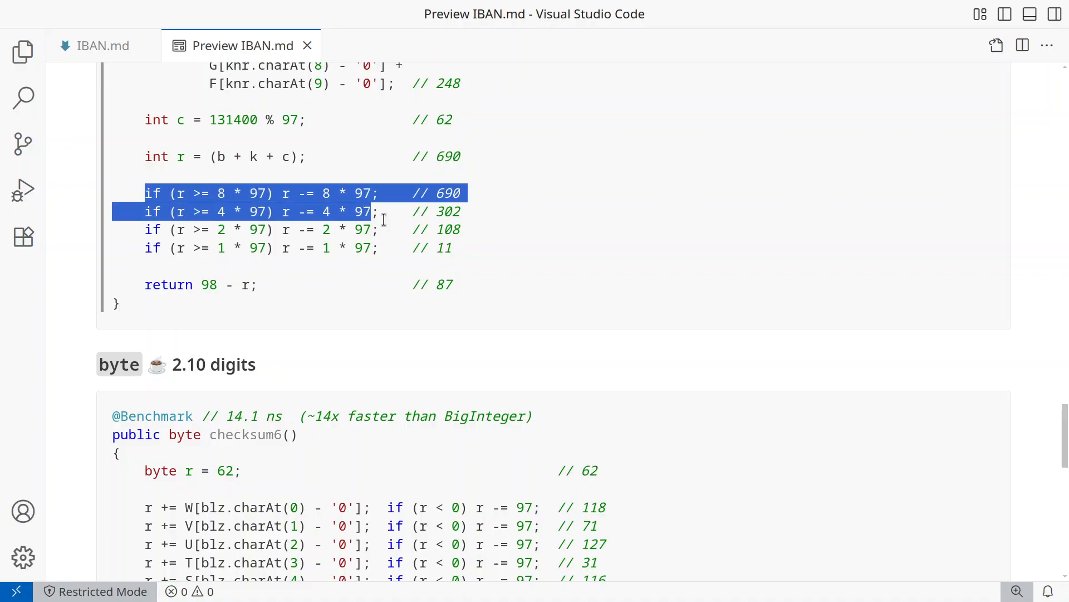
{"action": "left_click", "coordinate": [223, 198]}
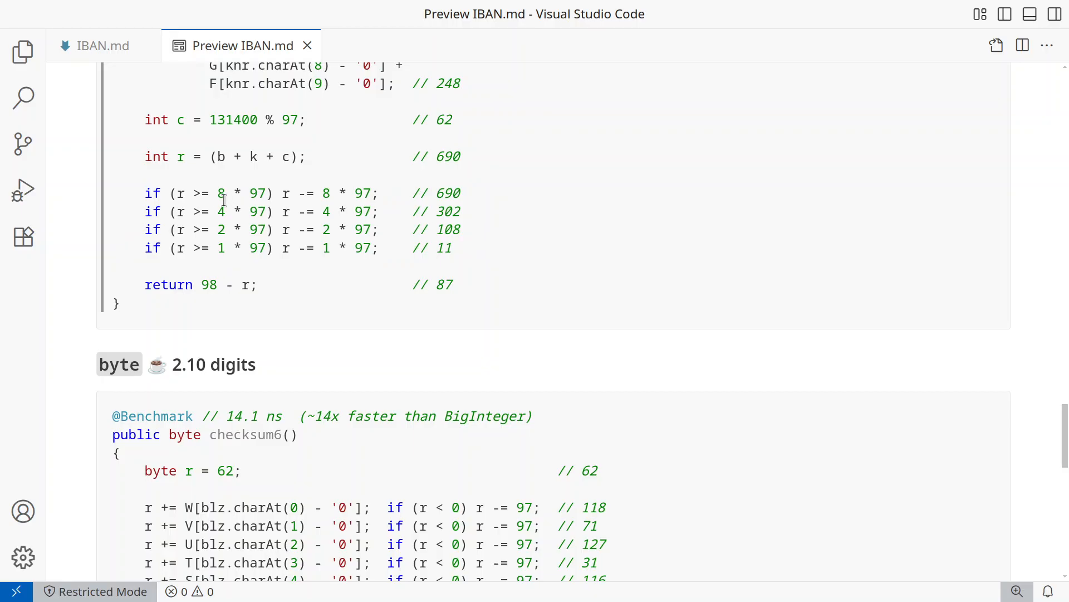
{"action": "mouse_move", "coordinate": [217, 210]}
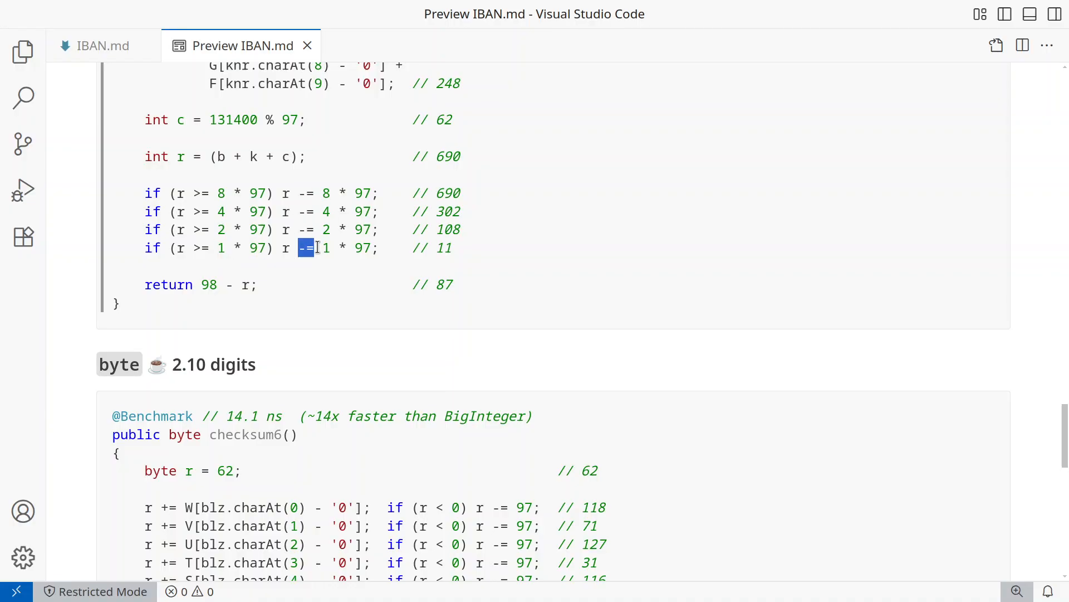
{"action": "mouse_move", "coordinate": [73, 217]}
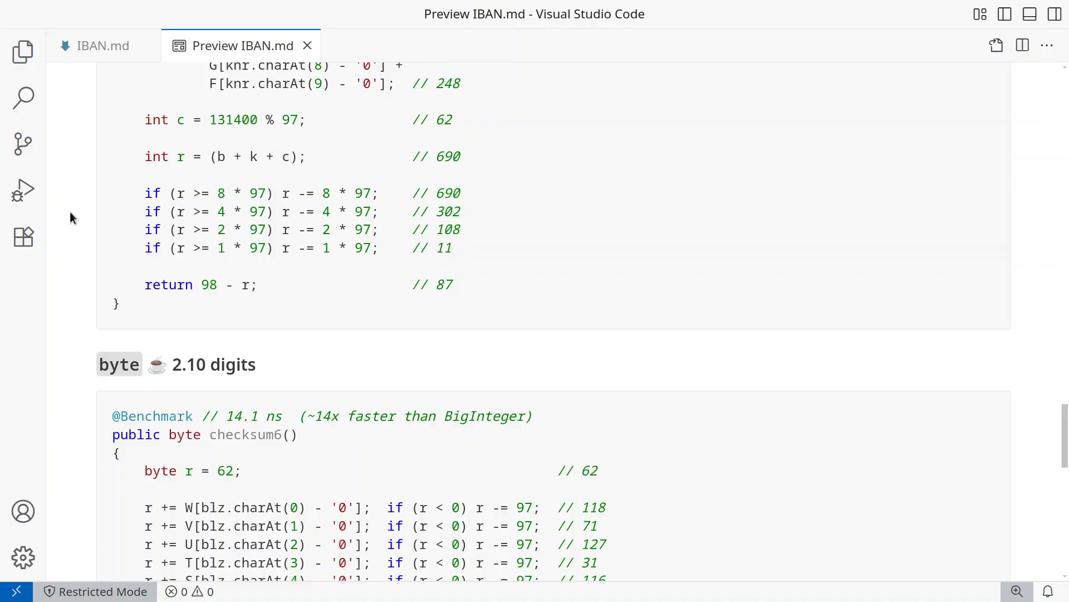
{"action": "mouse_move", "coordinate": [79, 361]}
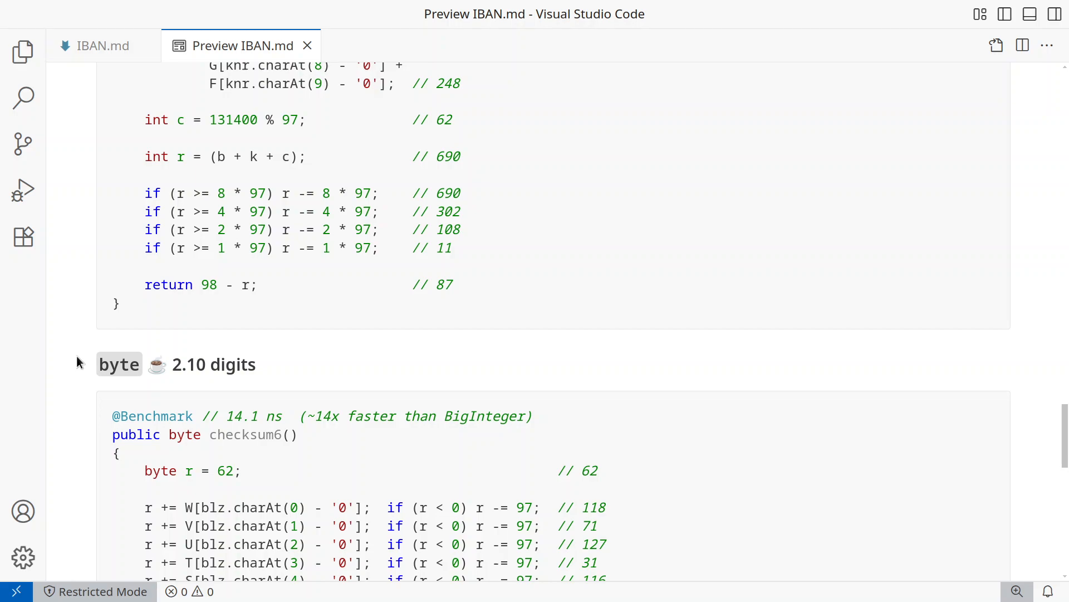
{"action": "double_click", "coordinate": [442, 119]}
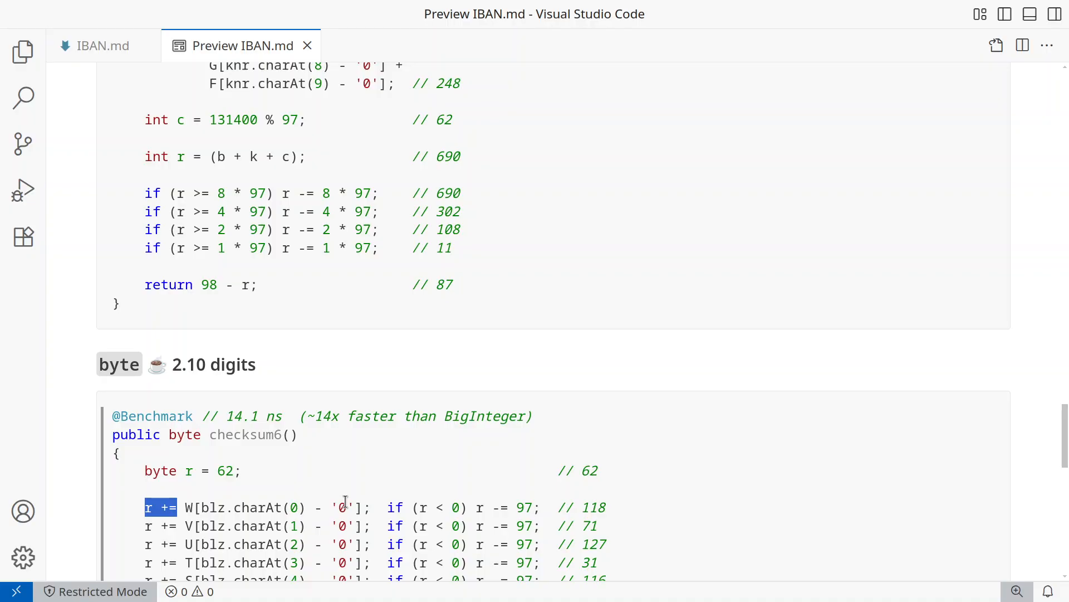
{"action": "double_click", "coordinate": [440, 507]}
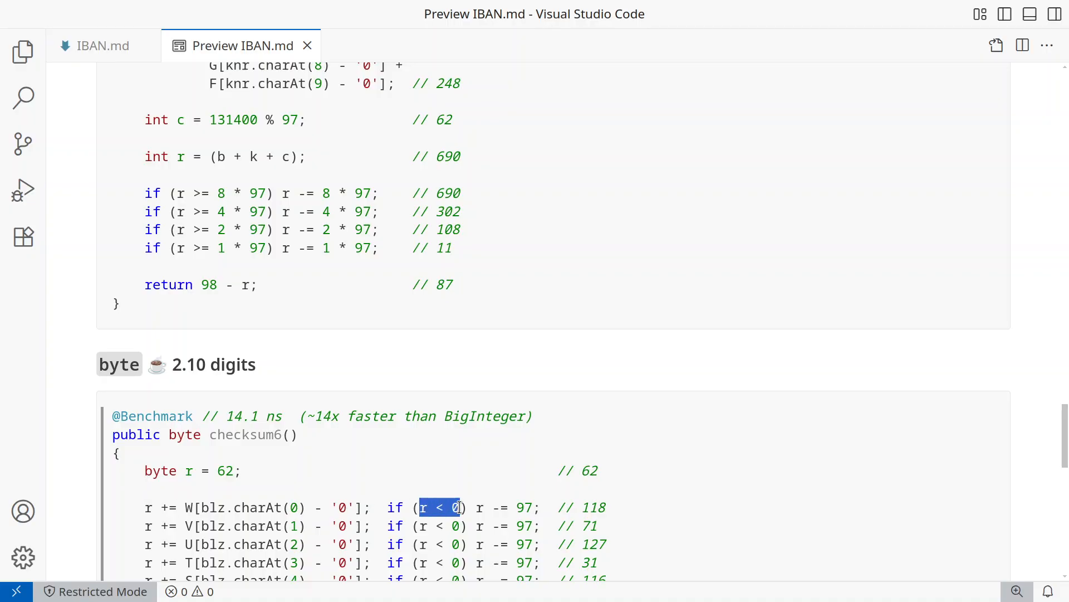
{"action": "mouse_move", "coordinate": [456, 475]}
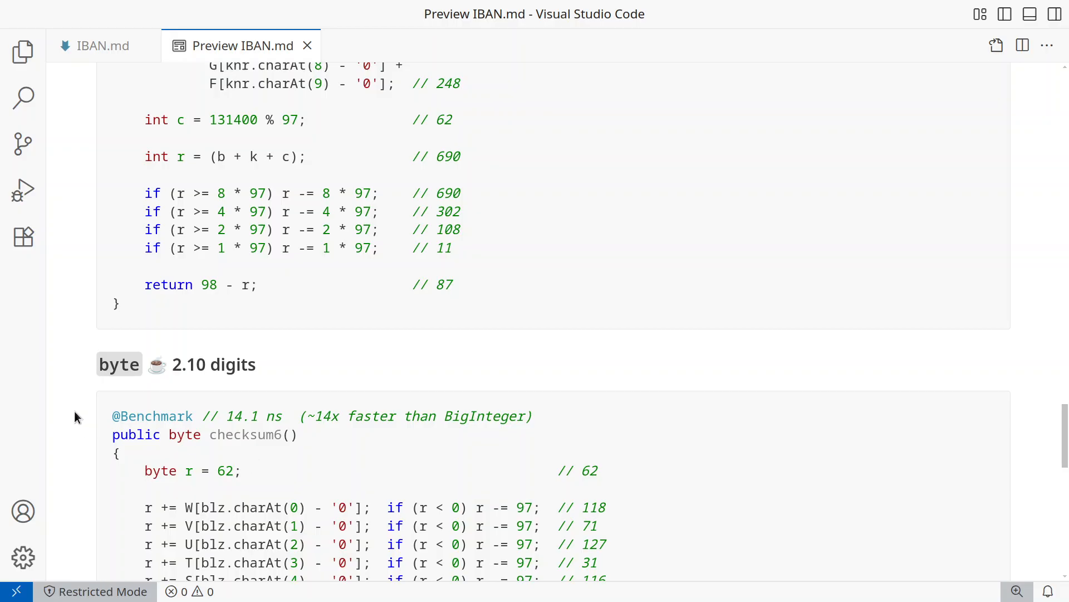
{"action": "scroll", "scroll_direction": "down", "scroll_amount": 3}
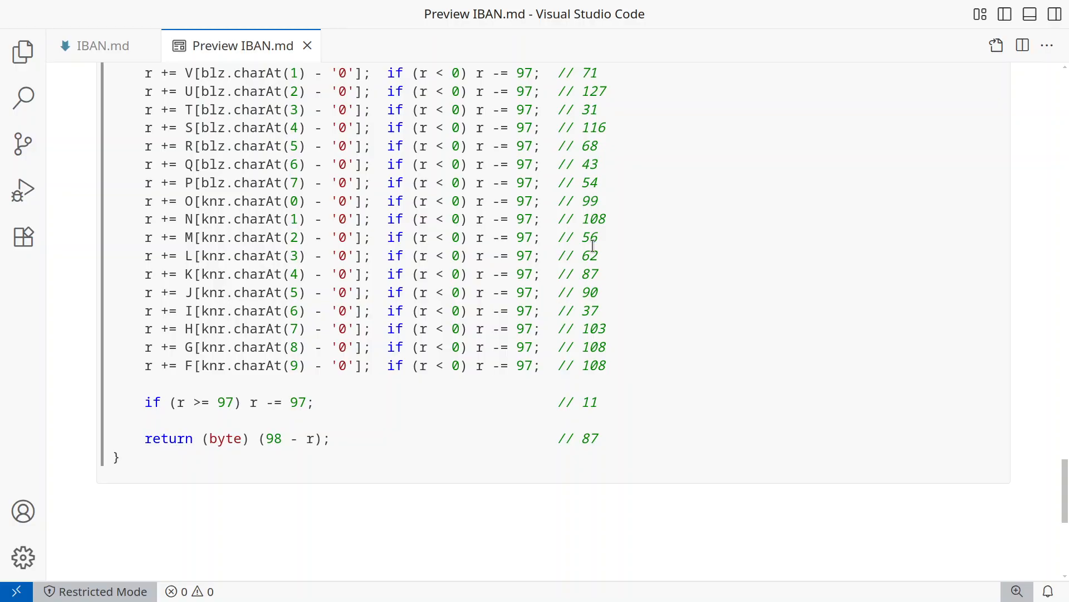
{"action": "mouse_move", "coordinate": [140, 402]}
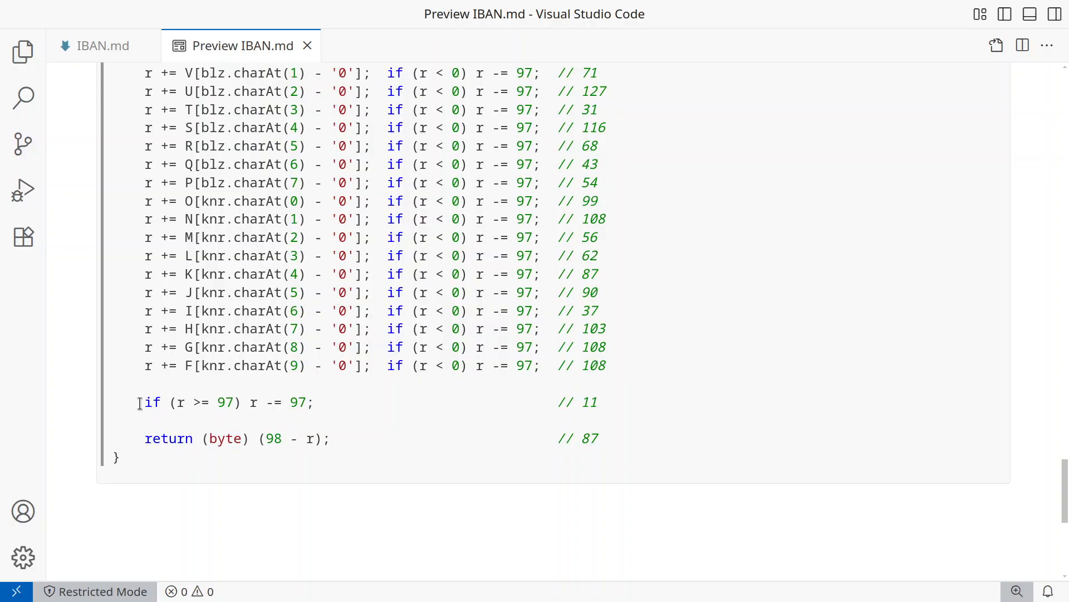
- Briefly highlight checksum6's final if (r >= 97) line, then clear the selection
{"action": "triple_click", "coordinate": [225, 401]}
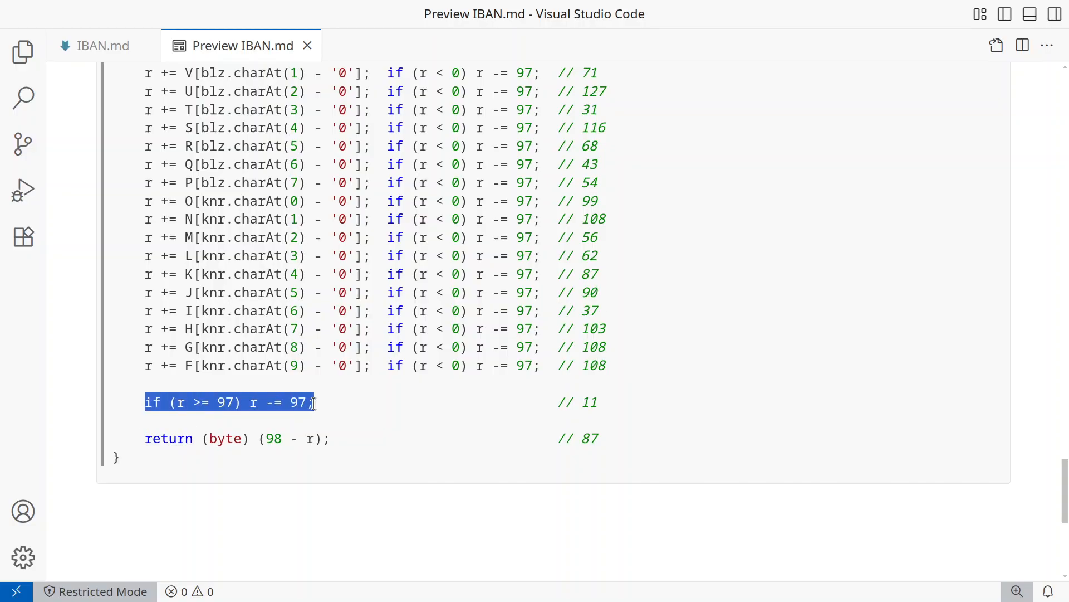
{"action": "left_click", "coordinate": [72, 388]}
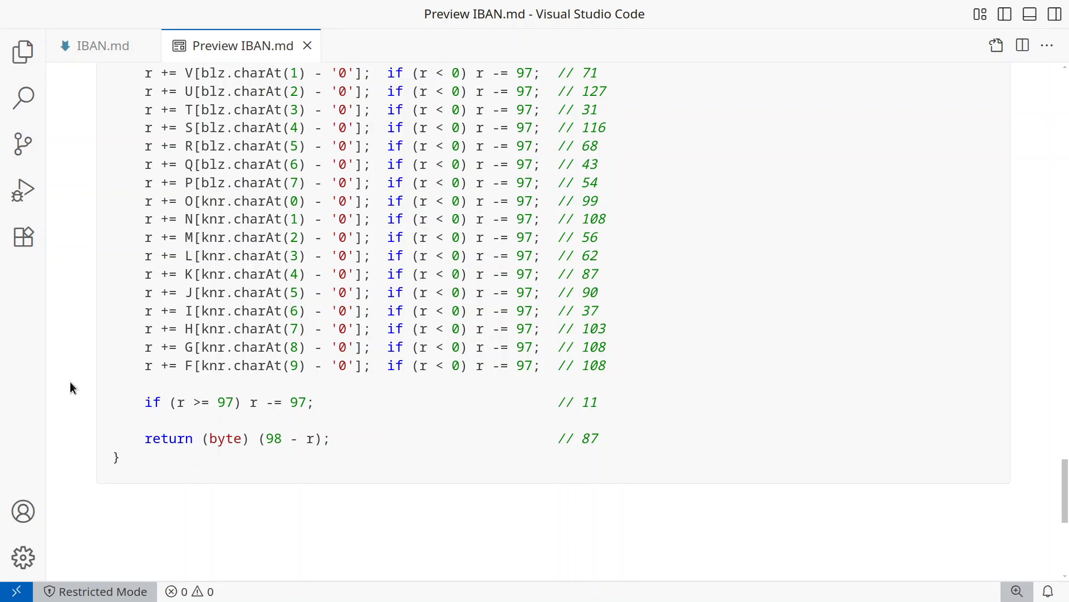